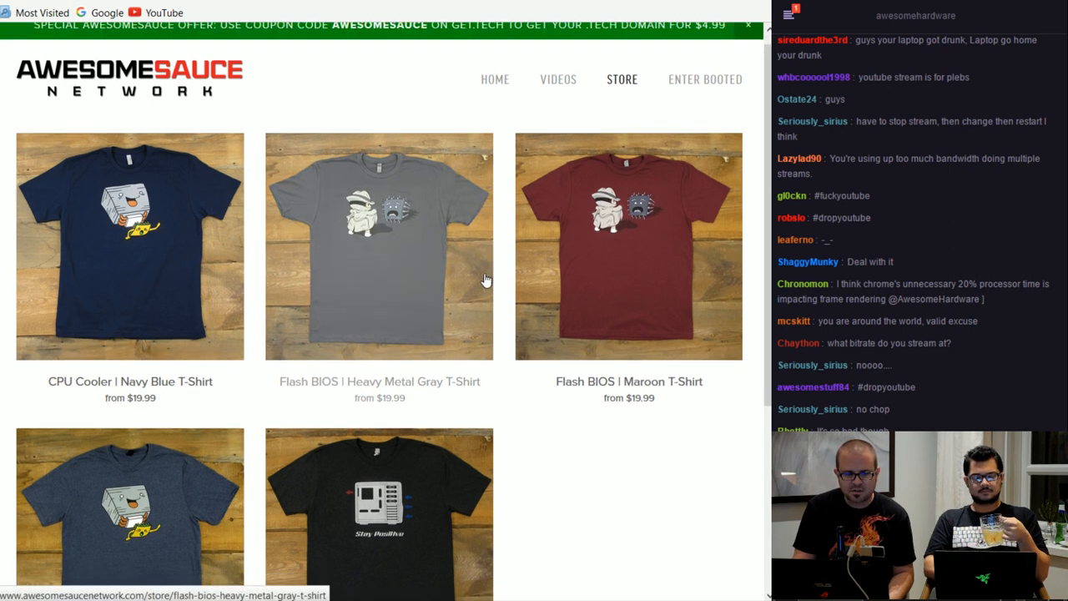
Scroll the Awesomesauce Network store, then Paul's Hardware listings of shirts, hoodies and pub glass
{"action": "scroll", "scroll_direction": "down", "scroll_amount": 3}
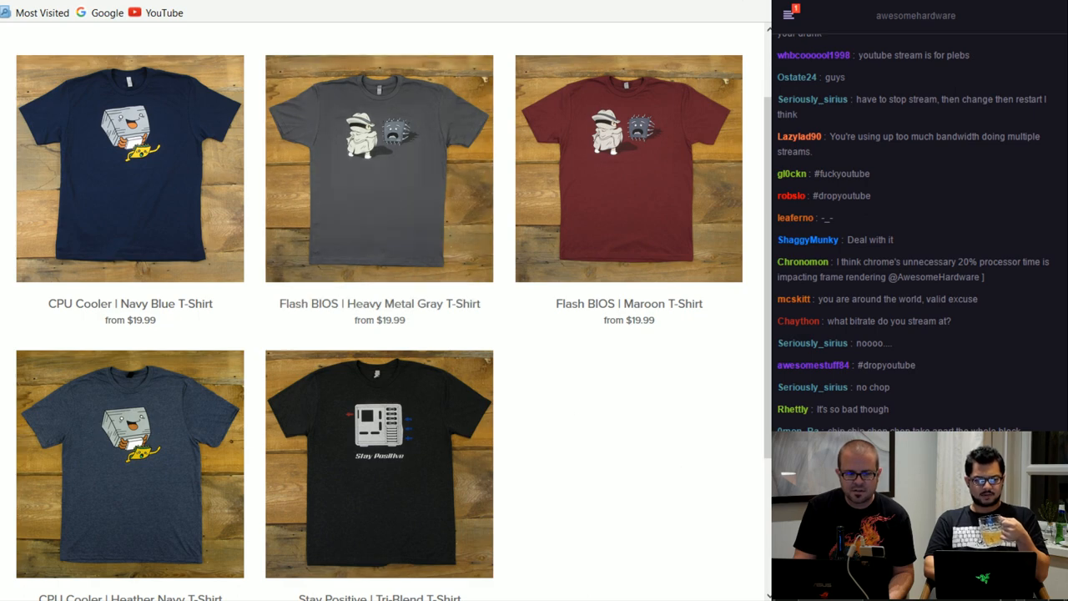
{"action": "scroll", "scroll_direction": "down", "scroll_amount": 3}
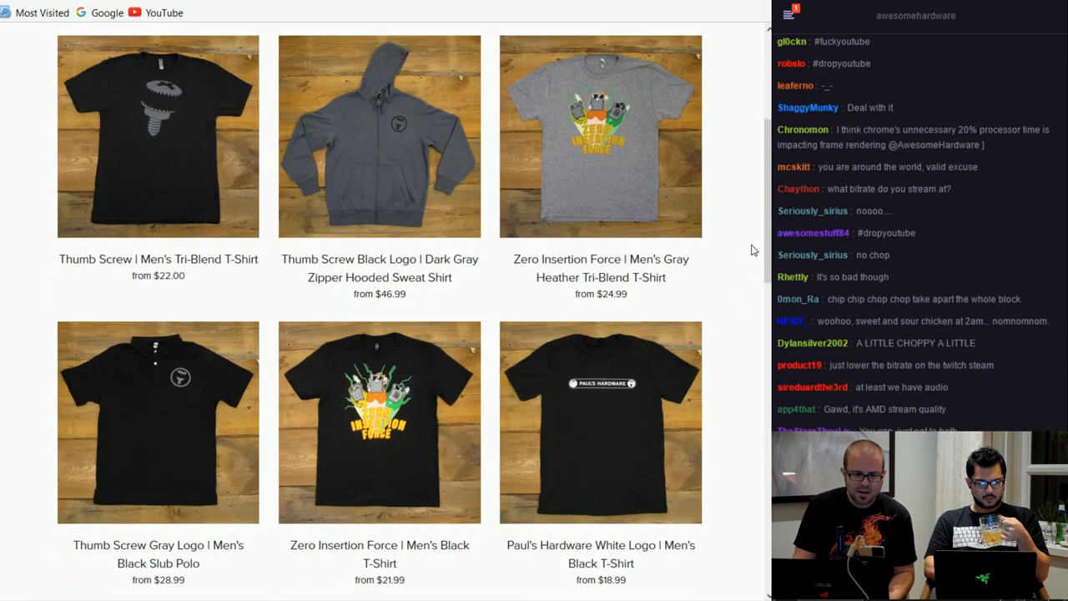
{"action": "scroll", "scroll_direction": "up", "scroll_amount": 3}
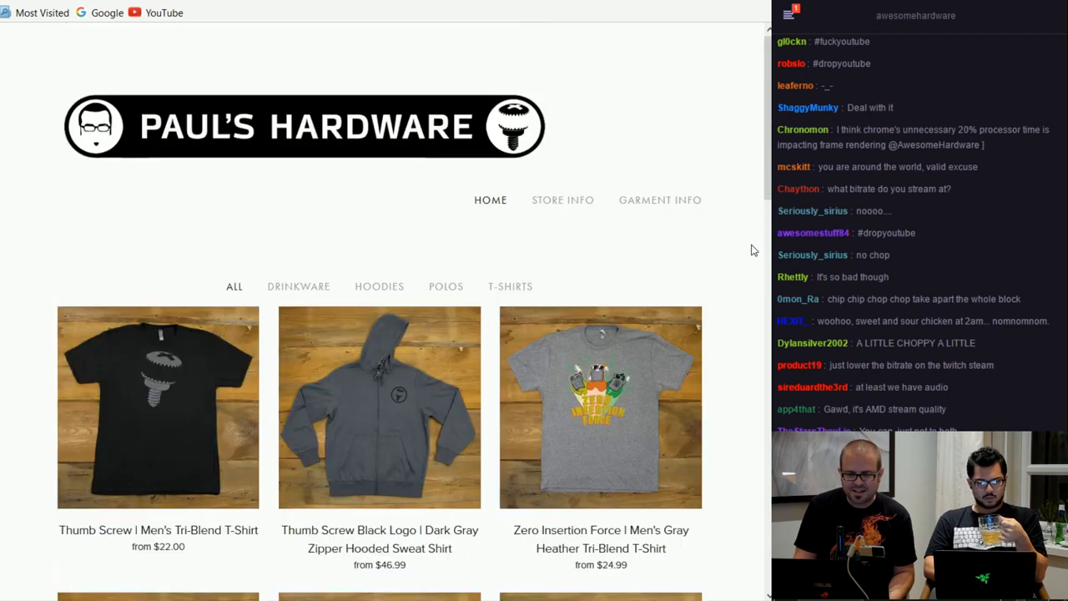
{"action": "scroll", "scroll_direction": "down", "scroll_amount": 3}
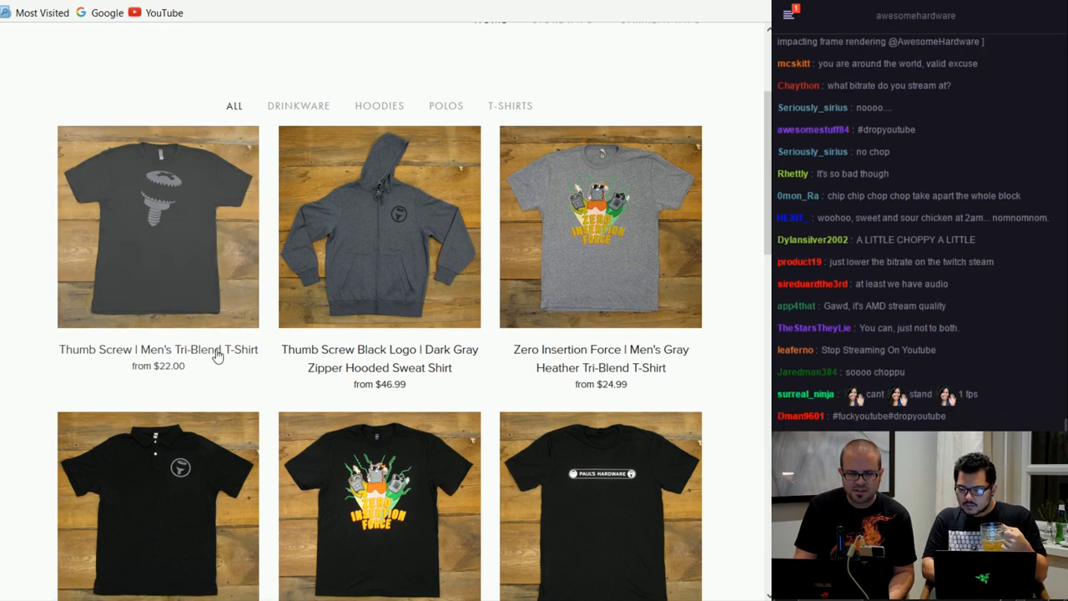
{"action": "mouse_move", "coordinate": [612, 269]}
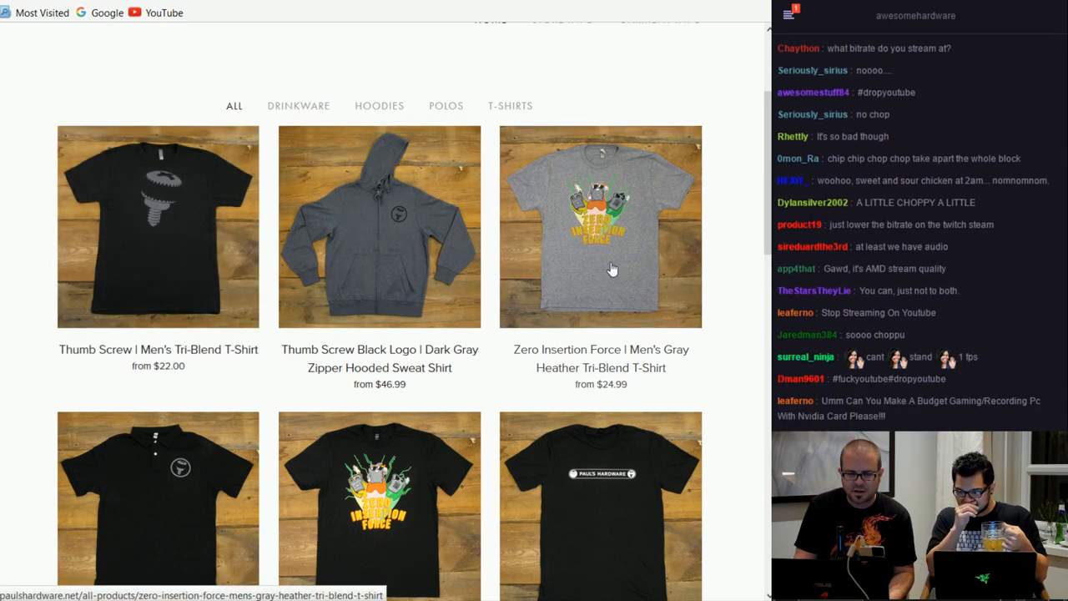
{"action": "scroll", "scroll_direction": "down", "scroll_amount": 3}
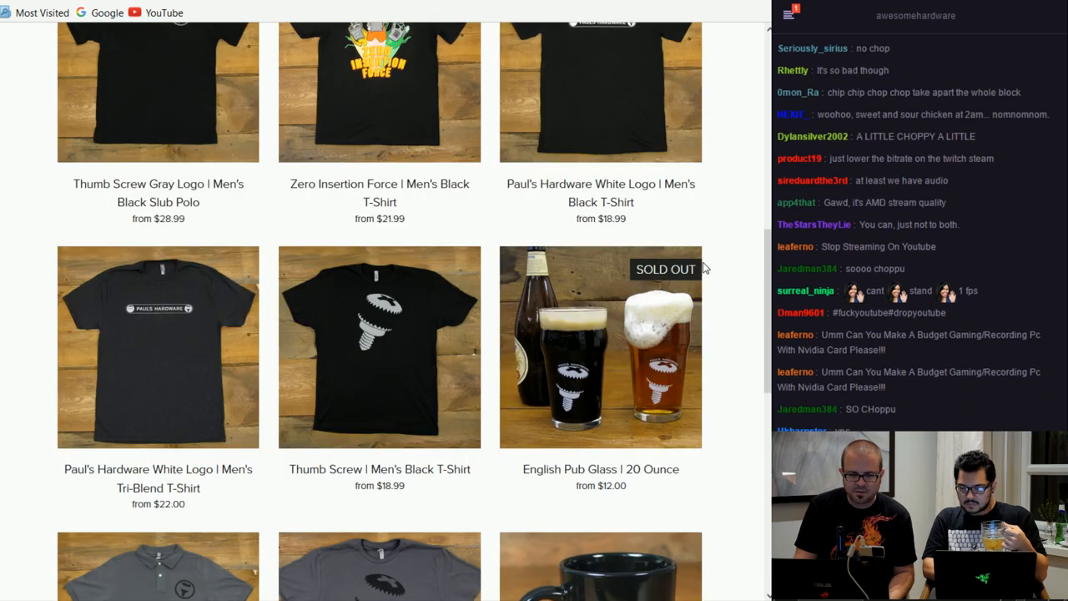
{"action": "scroll", "scroll_direction": "down", "scroll_amount": 3}
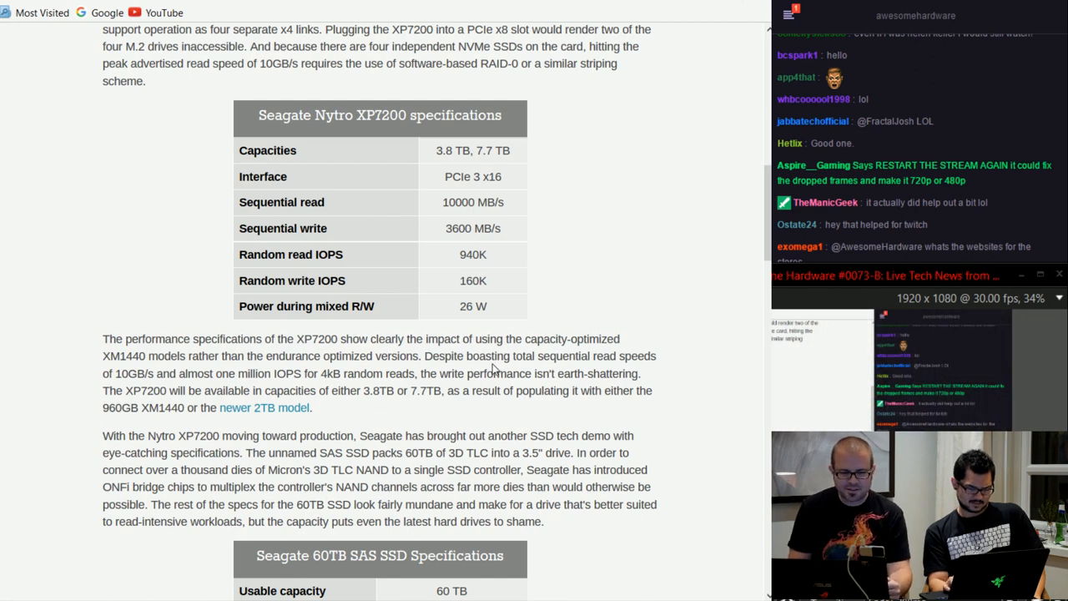
Scroll down to the Seagate 60TB SAS SSD specifications table
{"action": "scroll", "scroll_direction": "down", "scroll_amount": 3}
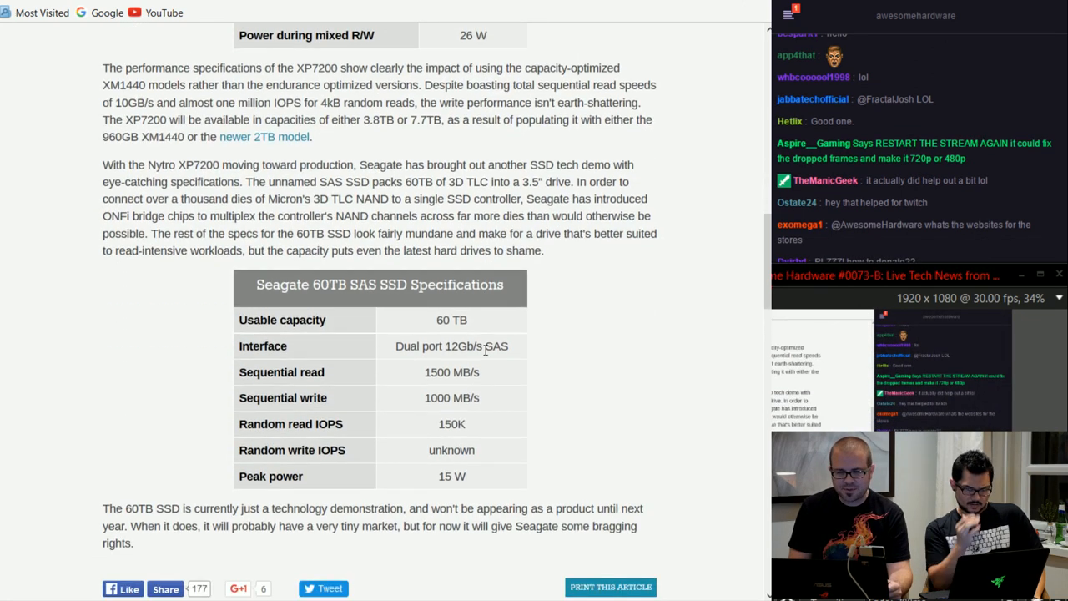
{"action": "scroll", "scroll_direction": "down", "scroll_amount": 3}
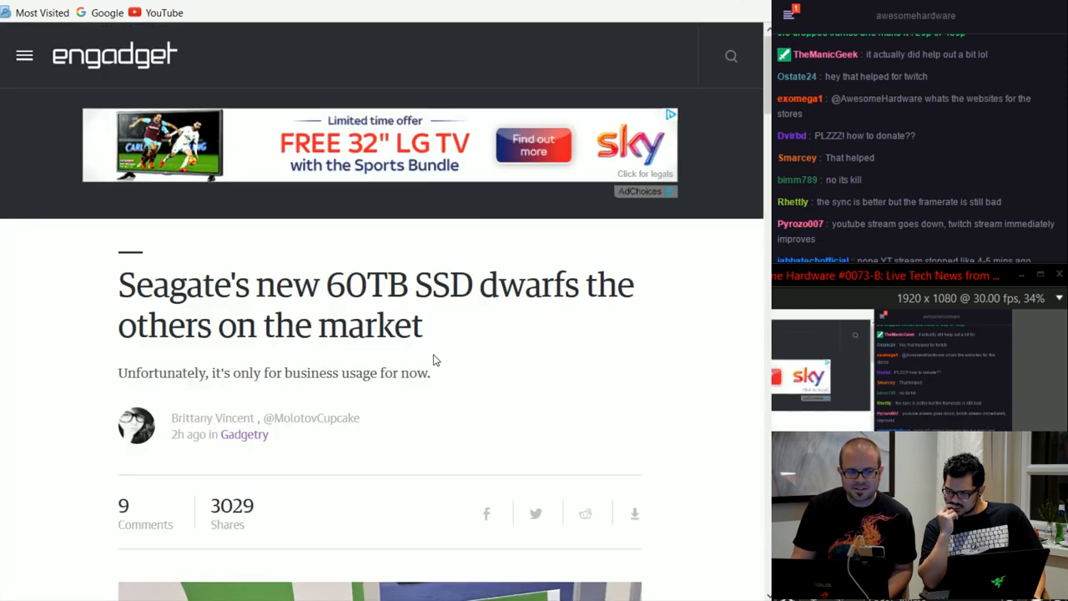
Scroll the Engadget article past the Seagate photo to the SSD capacity comparison paragraphs
{"action": "scroll", "scroll_direction": "down", "scroll_amount": 3}
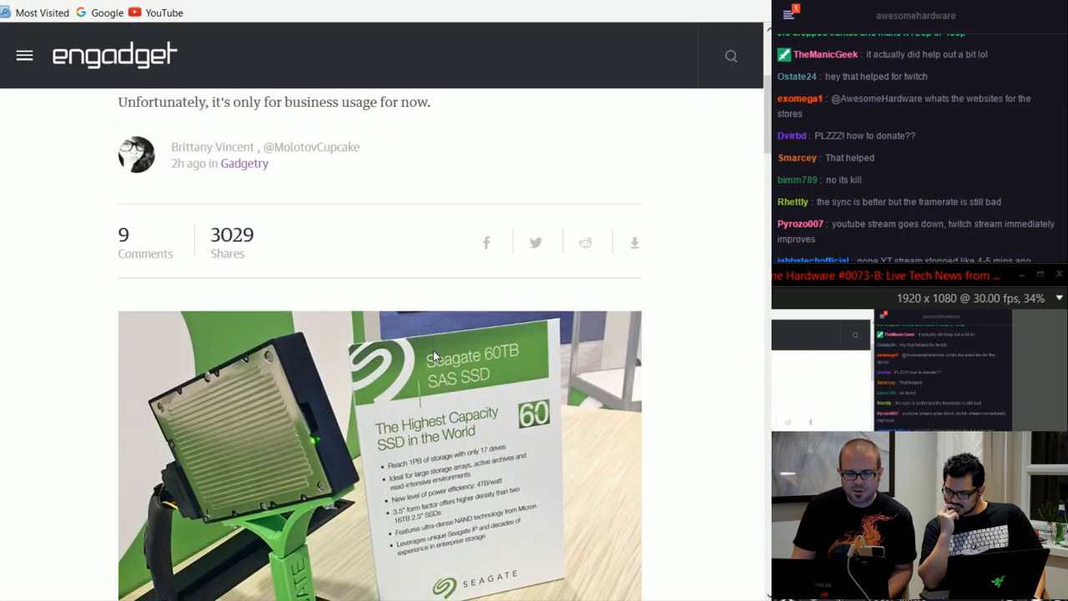
{"action": "scroll", "scroll_direction": "down", "scroll_amount": 3}
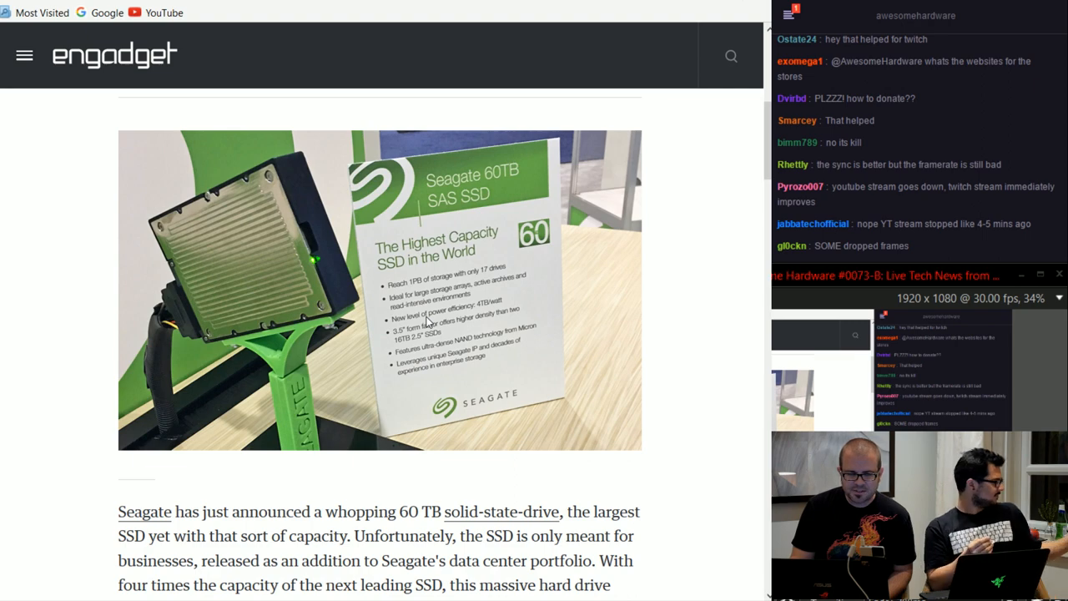
{"action": "scroll", "scroll_direction": "up", "scroll_amount": 3}
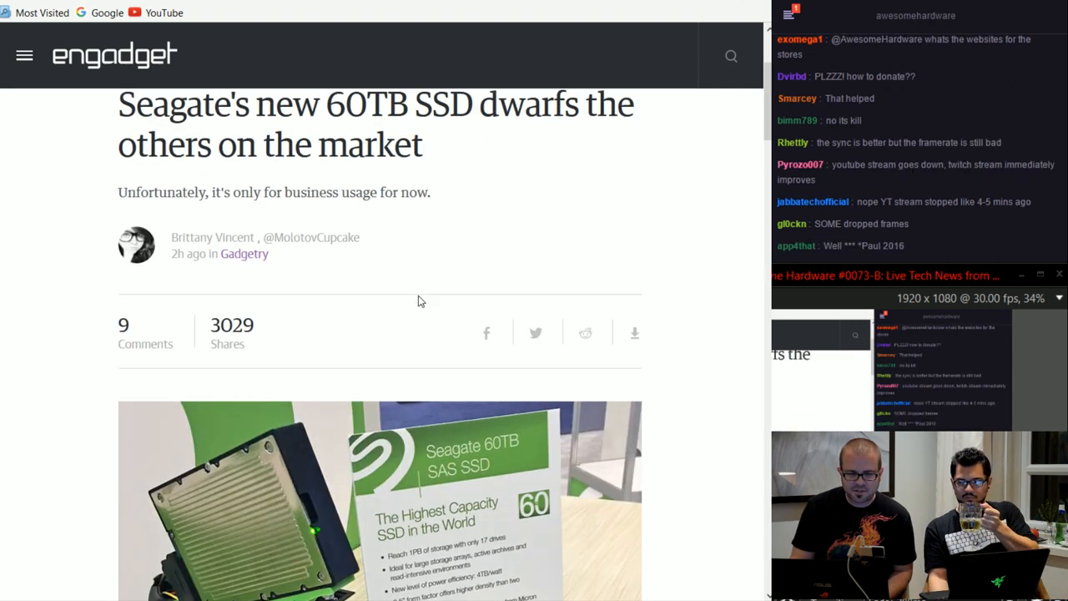
{"action": "scroll", "scroll_direction": "down", "scroll_amount": 3}
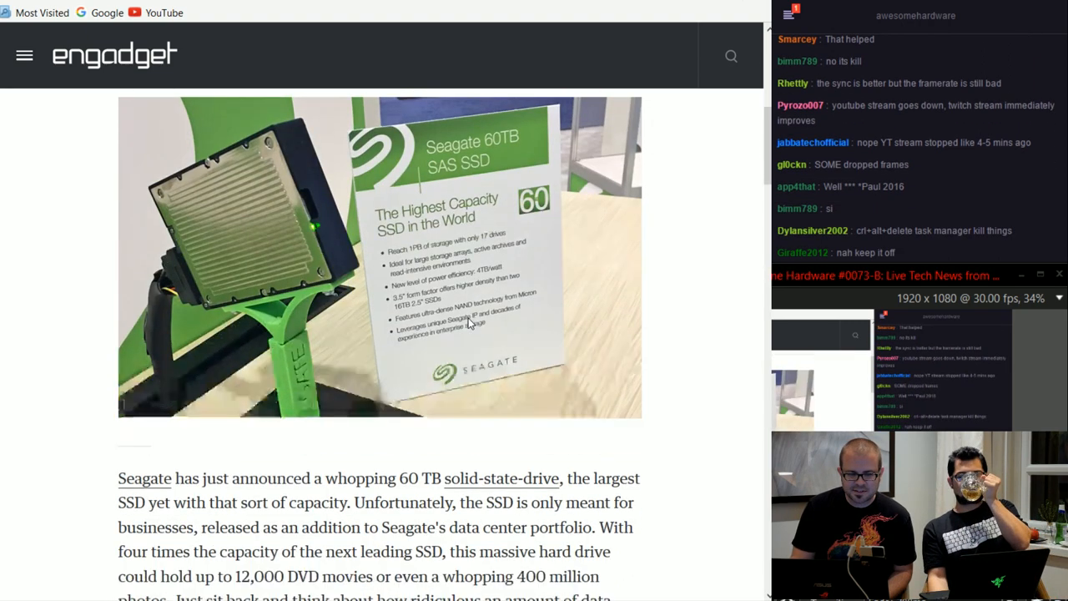
{"action": "scroll", "scroll_direction": "down", "scroll_amount": 3}
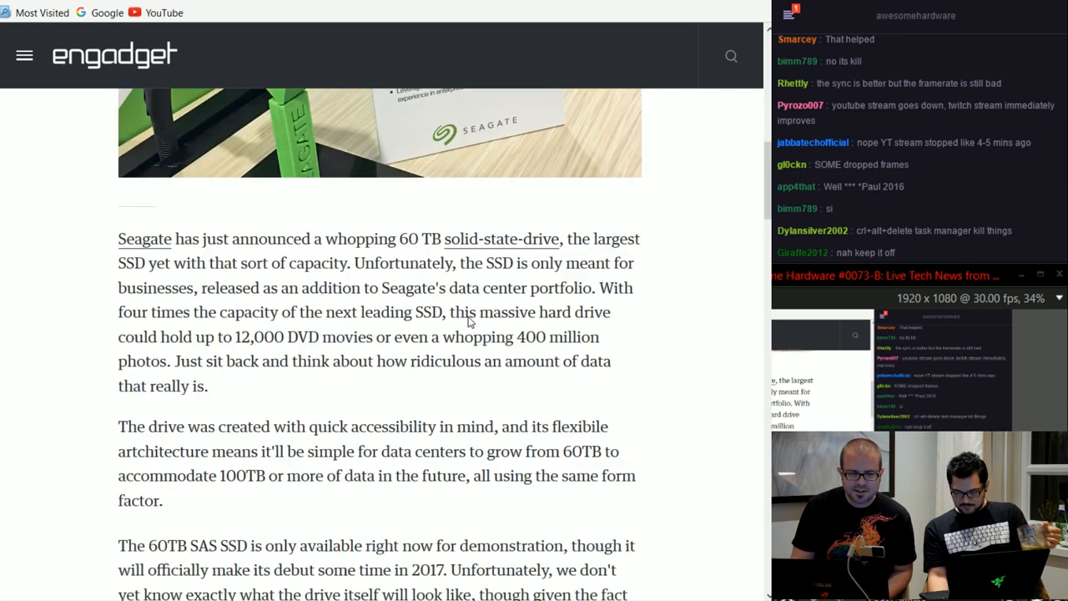
{"action": "scroll", "scroll_direction": "up", "scroll_amount": 3}
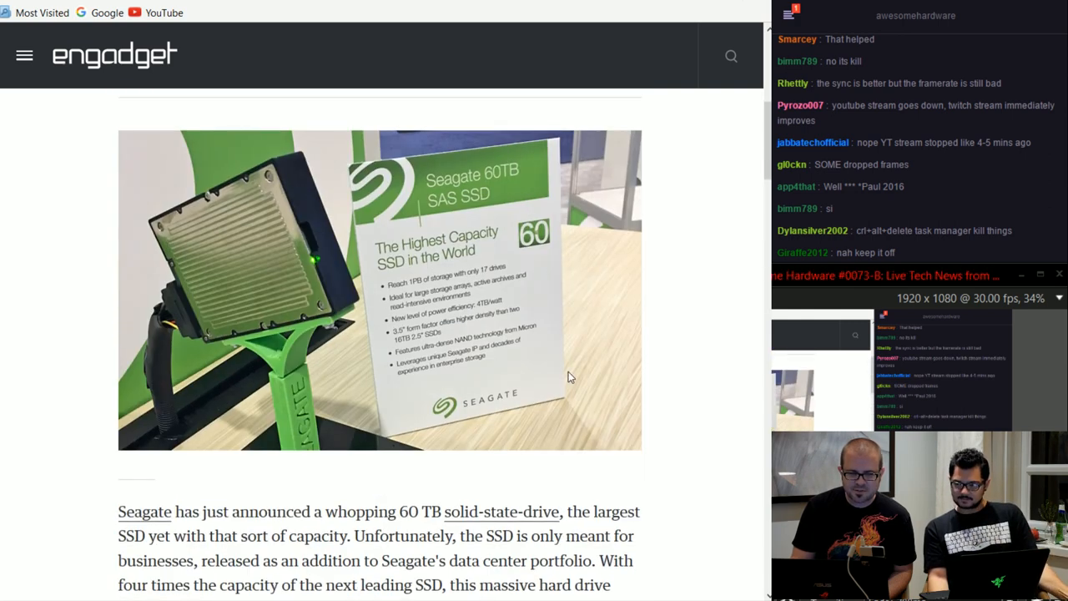
{"action": "mouse_move", "coordinate": [432, 358]}
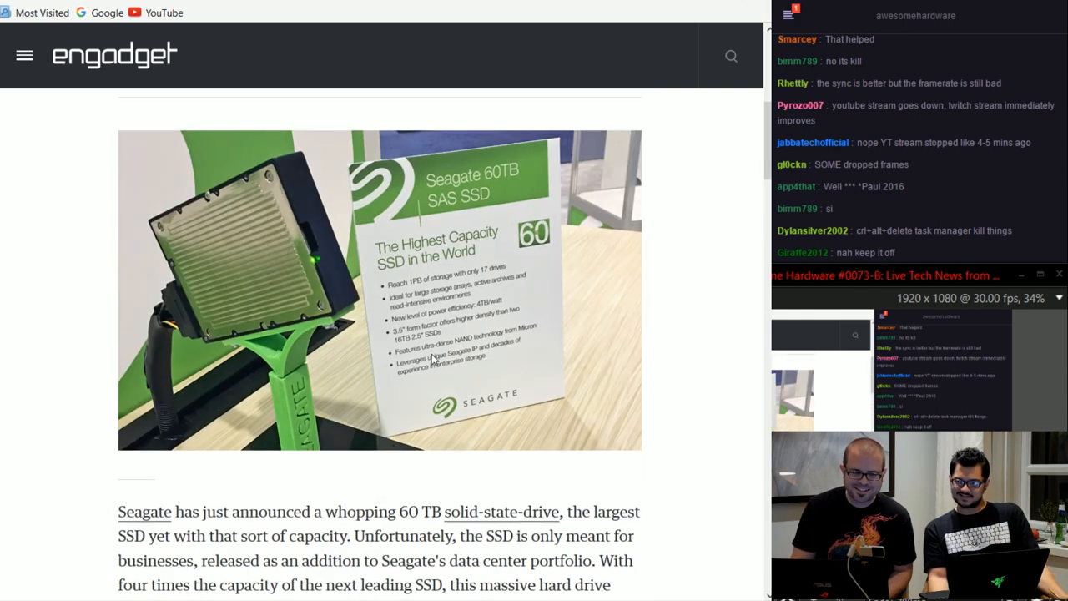
{"action": "scroll", "scroll_direction": "down", "scroll_amount": 3}
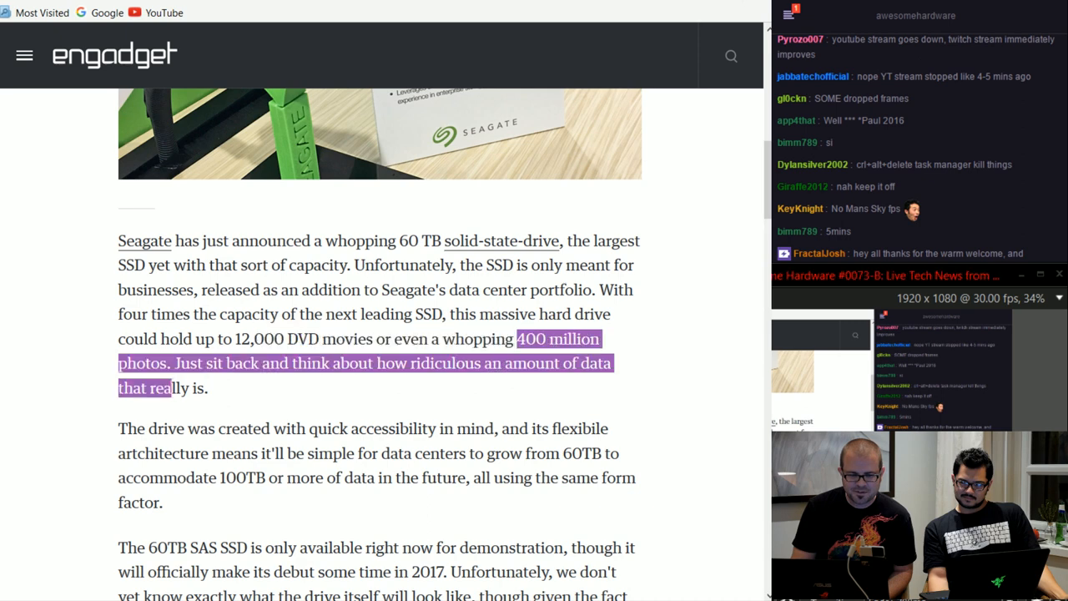
{"action": "scroll", "scroll_direction": "up", "scroll_amount": 3}
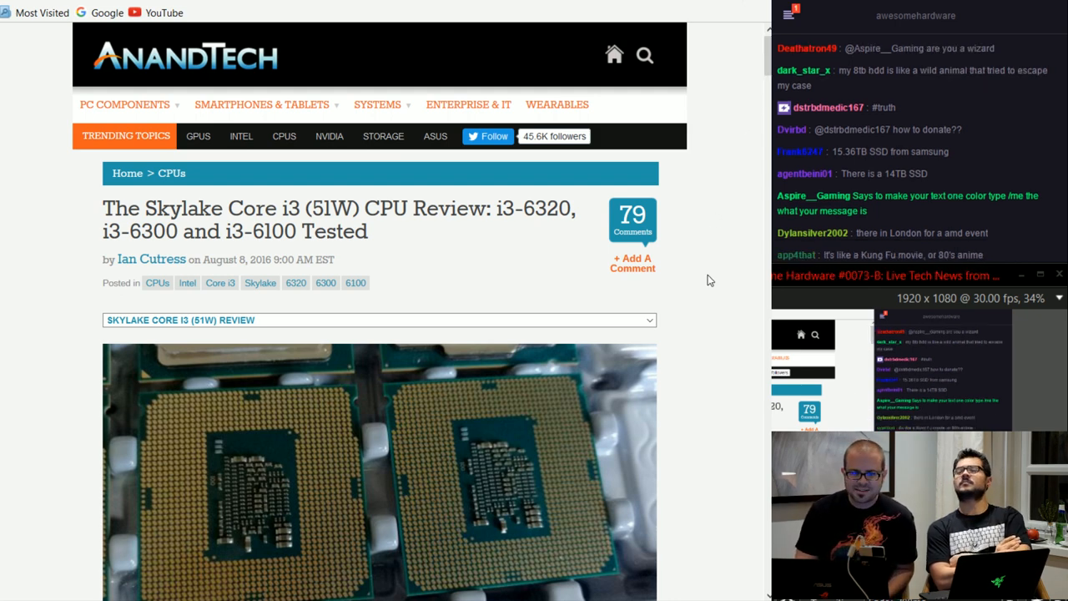
Scroll the AnandTech review past the LGA1151 tables to the Skylake Core i3 table
{"action": "scroll", "scroll_direction": "down", "scroll_amount": 3}
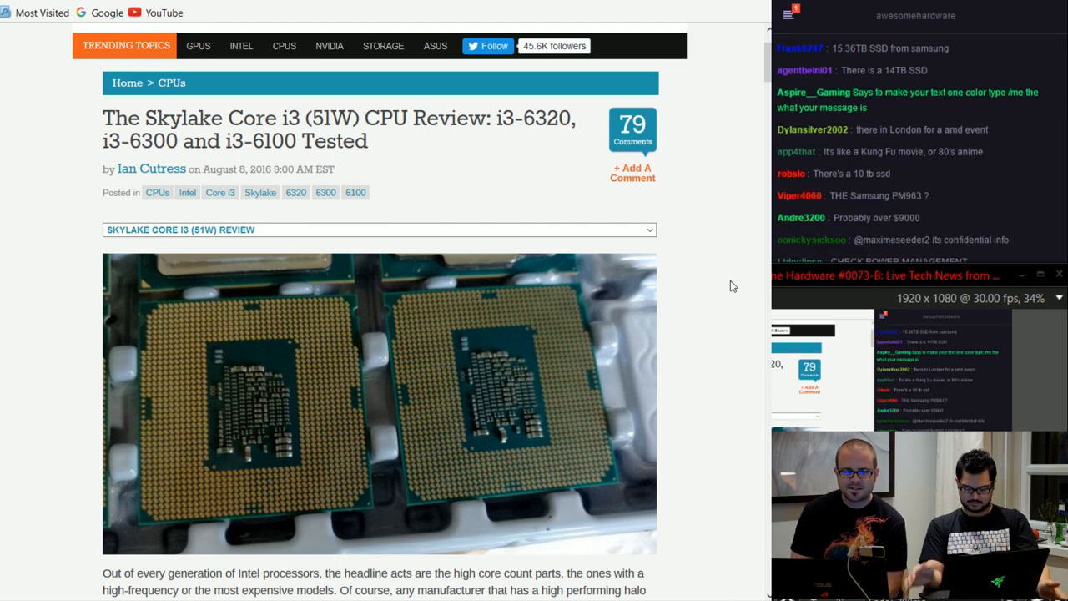
{"action": "scroll", "scroll_direction": "down", "scroll_amount": 3}
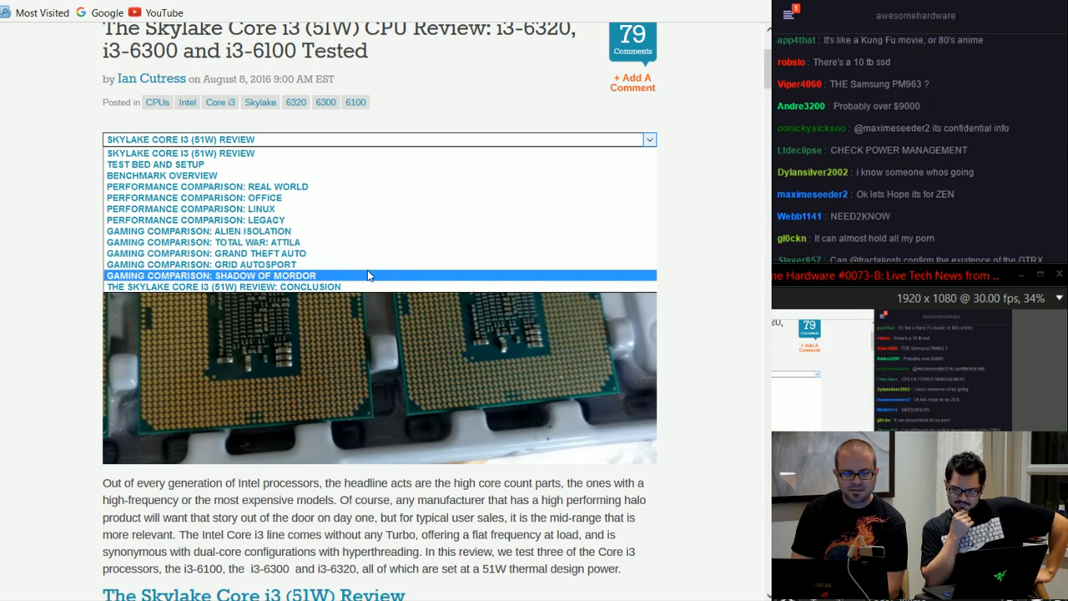
{"action": "scroll", "scroll_direction": "down", "scroll_amount": 3}
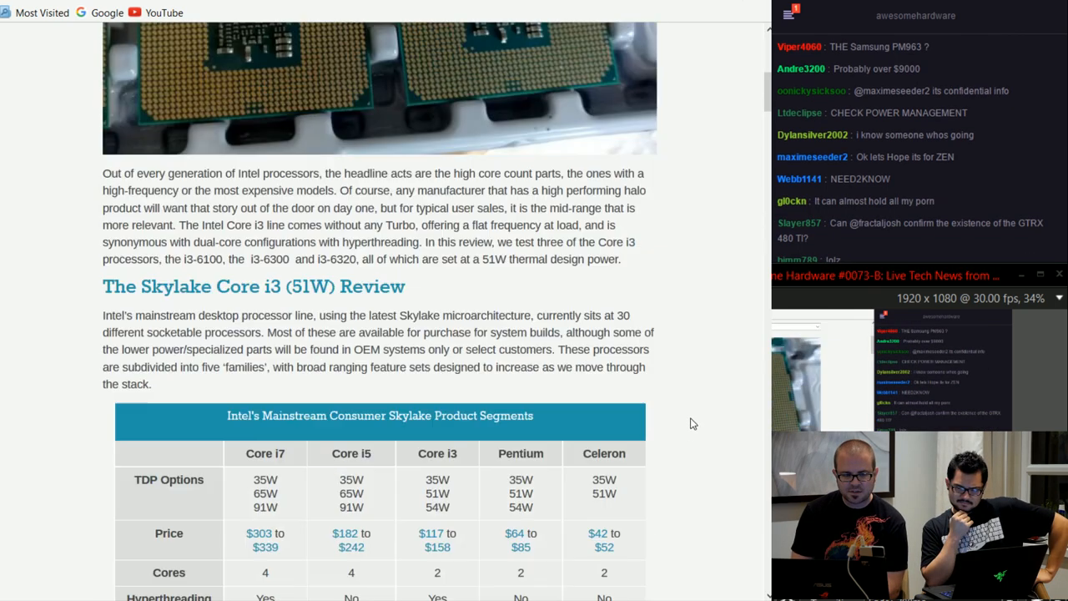
{"action": "scroll", "scroll_direction": "down", "scroll_amount": 3}
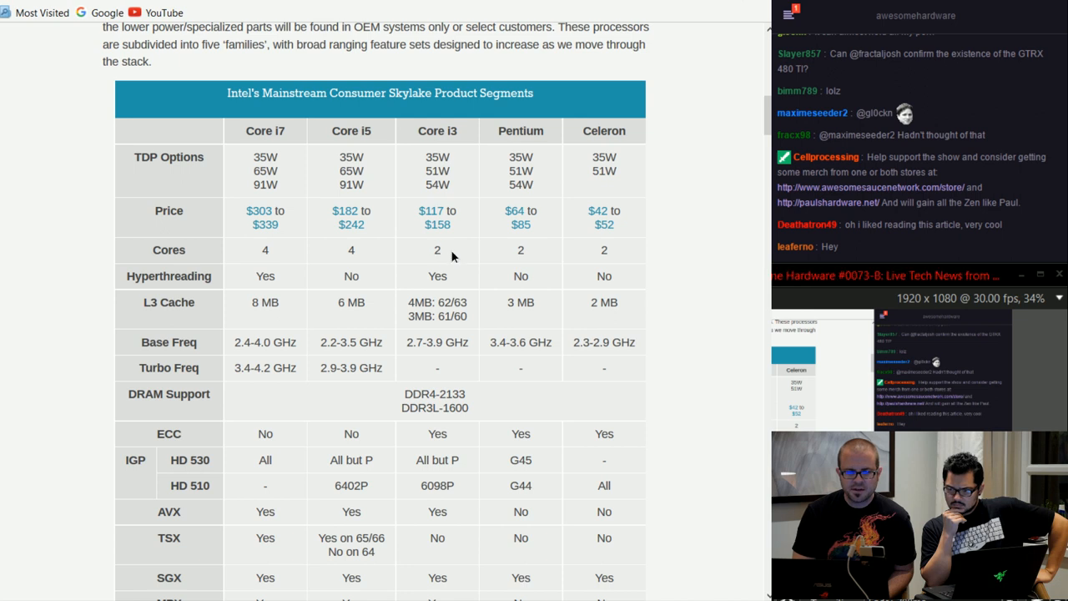
{"action": "double_click", "coordinate": [437, 276]}
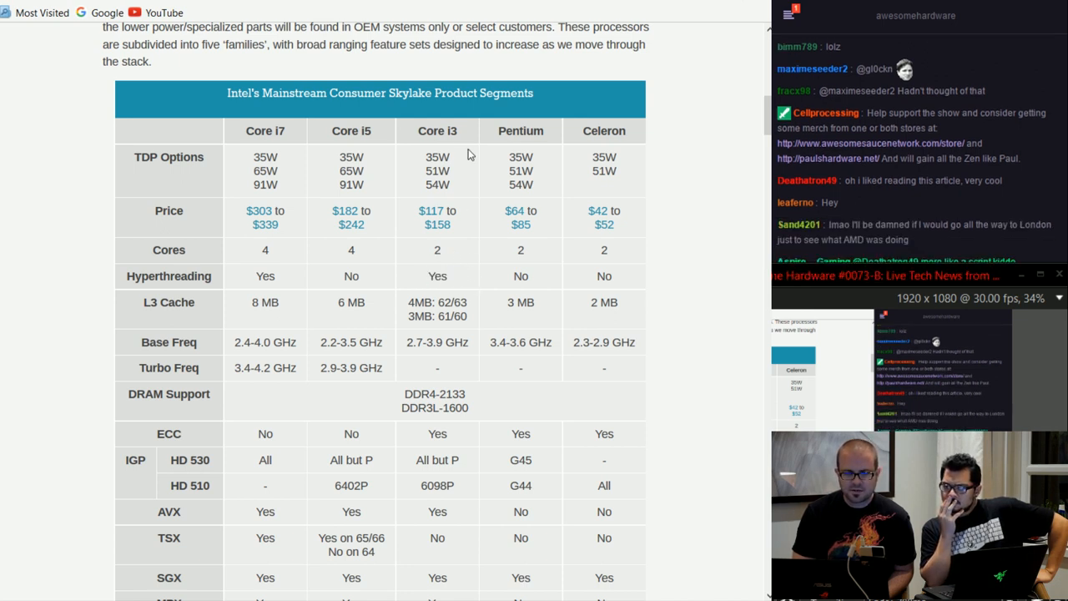
{"action": "mouse_move", "coordinate": [457, 265]}
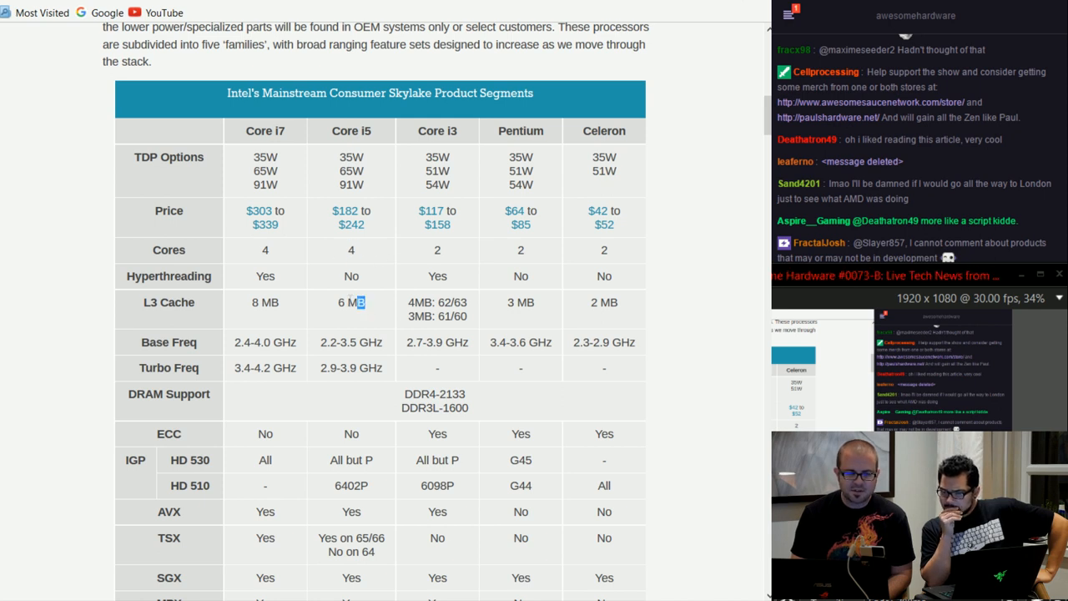
{"action": "mouse_move", "coordinate": [370, 265]}
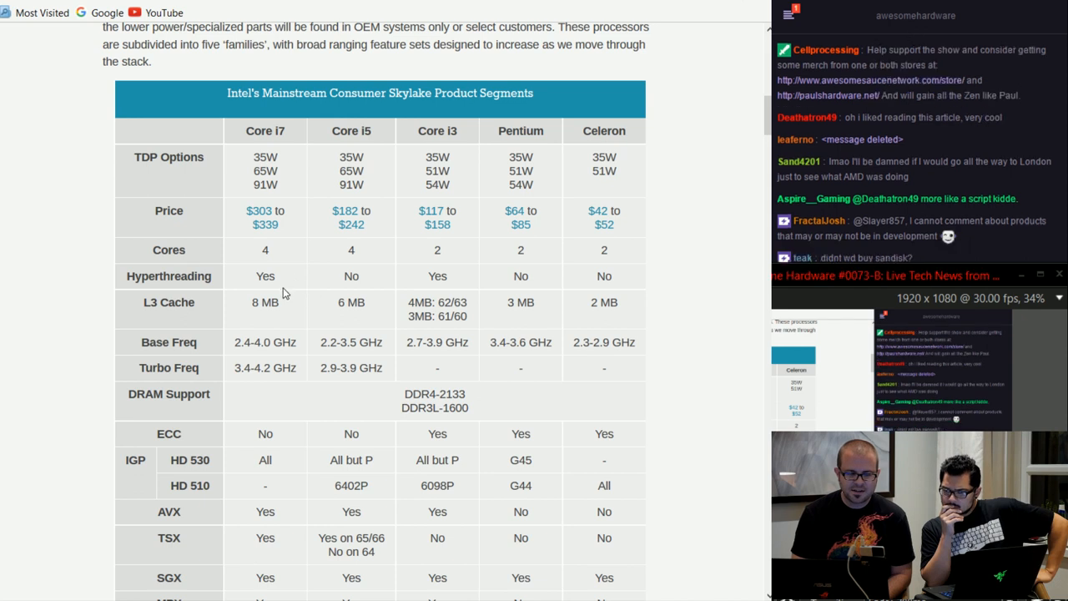
{"action": "mouse_move", "coordinate": [282, 257]}
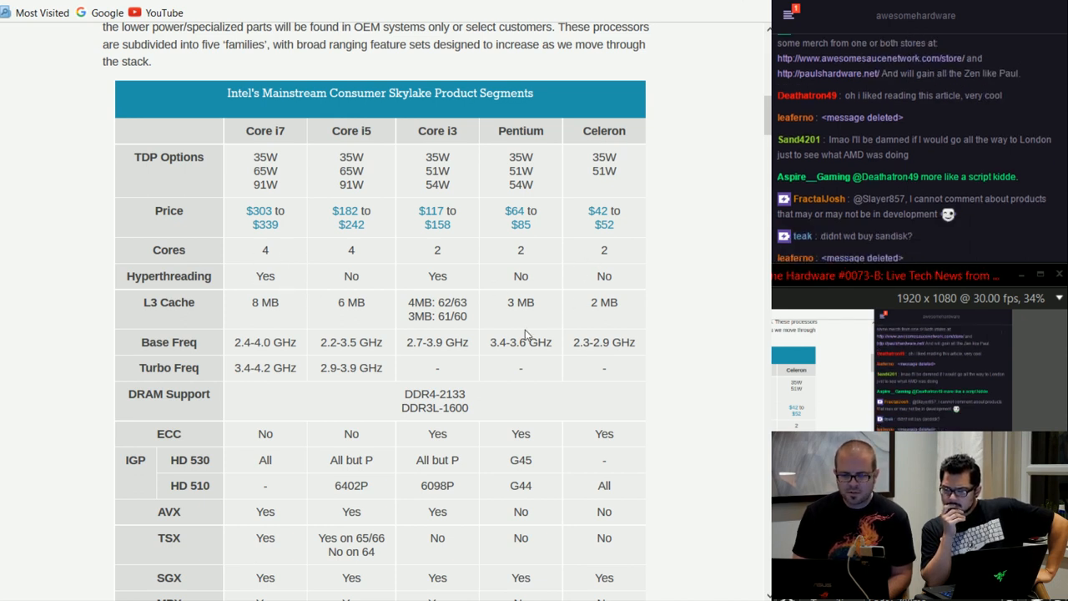
{"action": "mouse_move", "coordinate": [386, 313]}
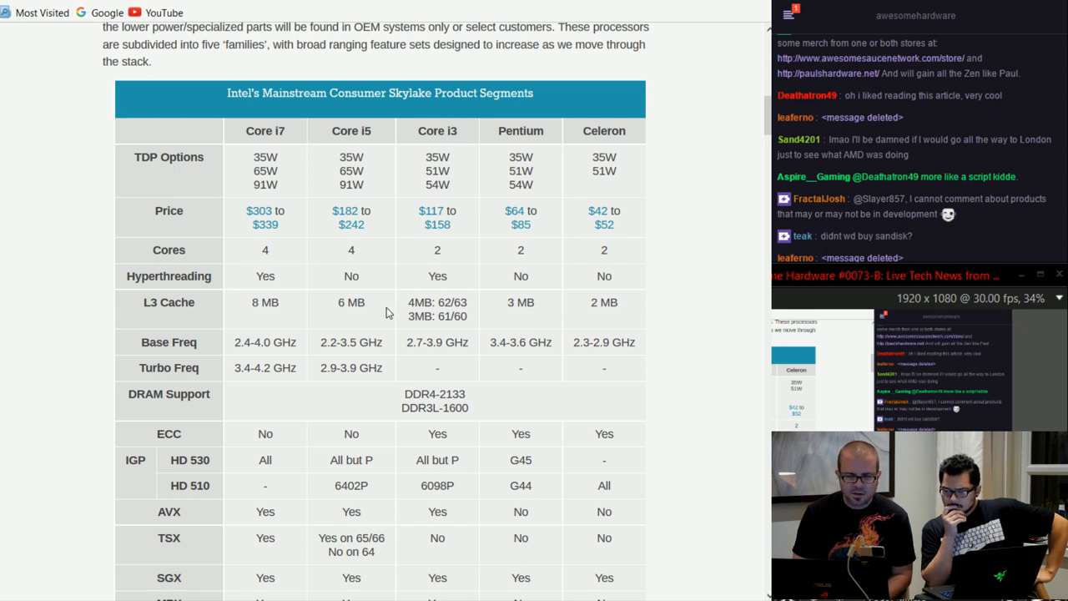
{"action": "scroll", "scroll_direction": "down", "scroll_amount": 3}
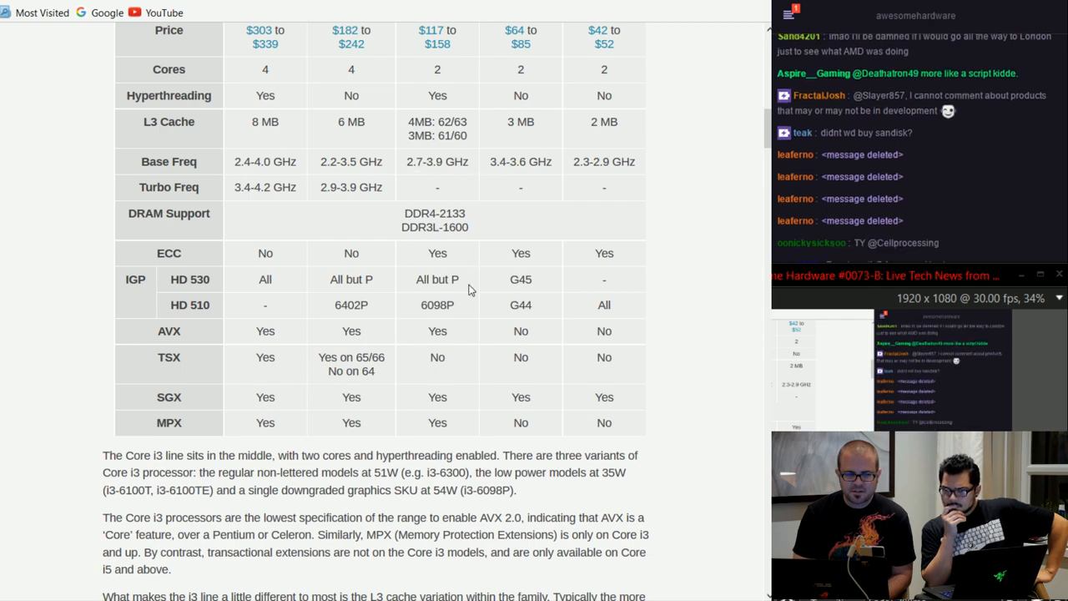
{"action": "scroll", "scroll_direction": "down", "scroll_amount": 3}
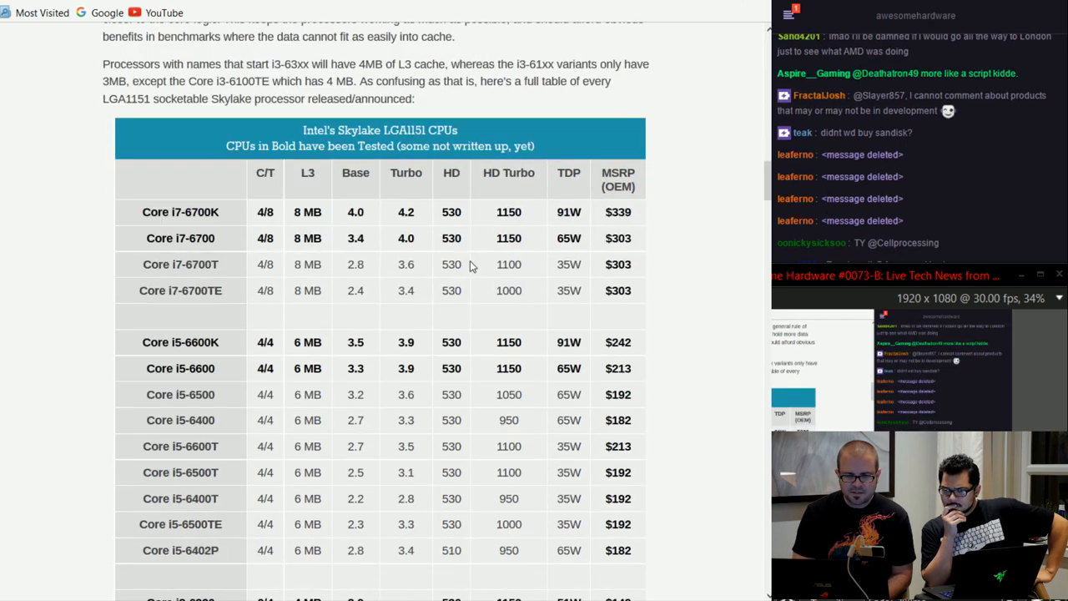
{"action": "scroll", "scroll_direction": "up", "scroll_amount": 3}
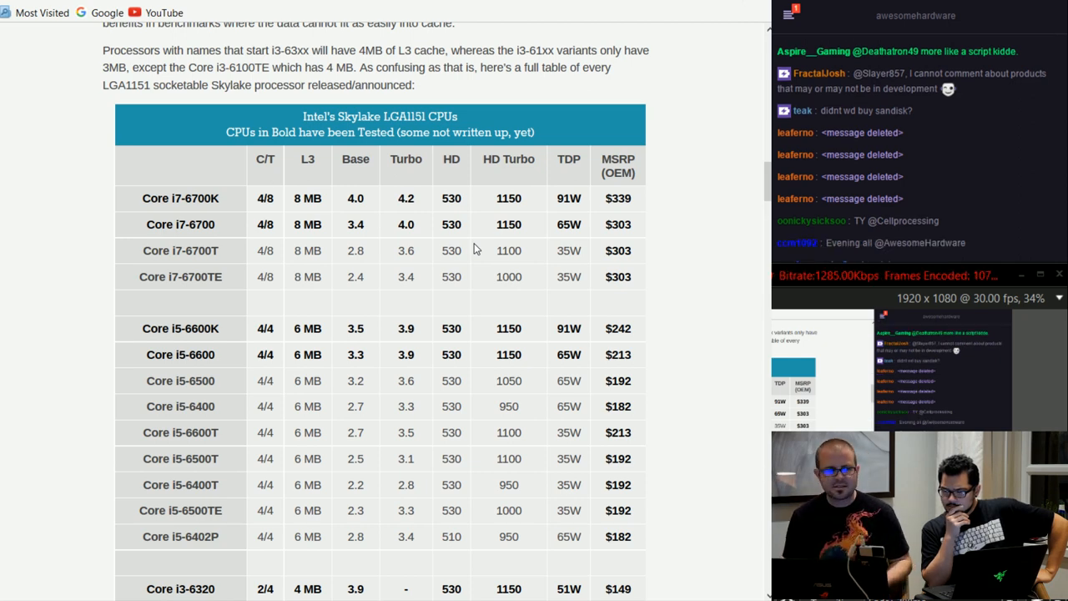
{"action": "scroll", "scroll_direction": "down", "scroll_amount": 3}
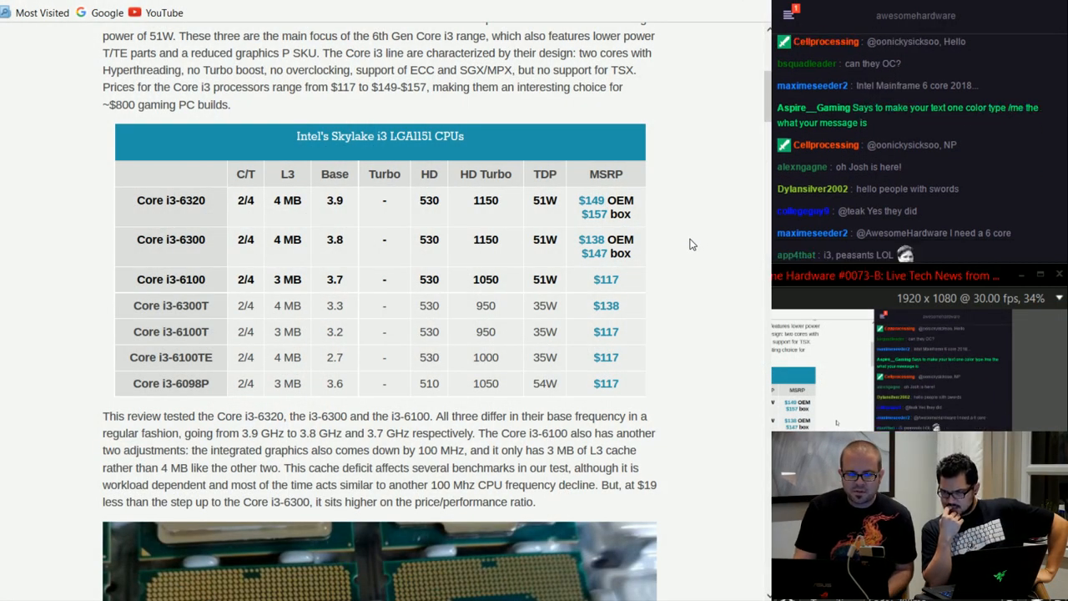
{"action": "mouse_move", "coordinate": [223, 239]}
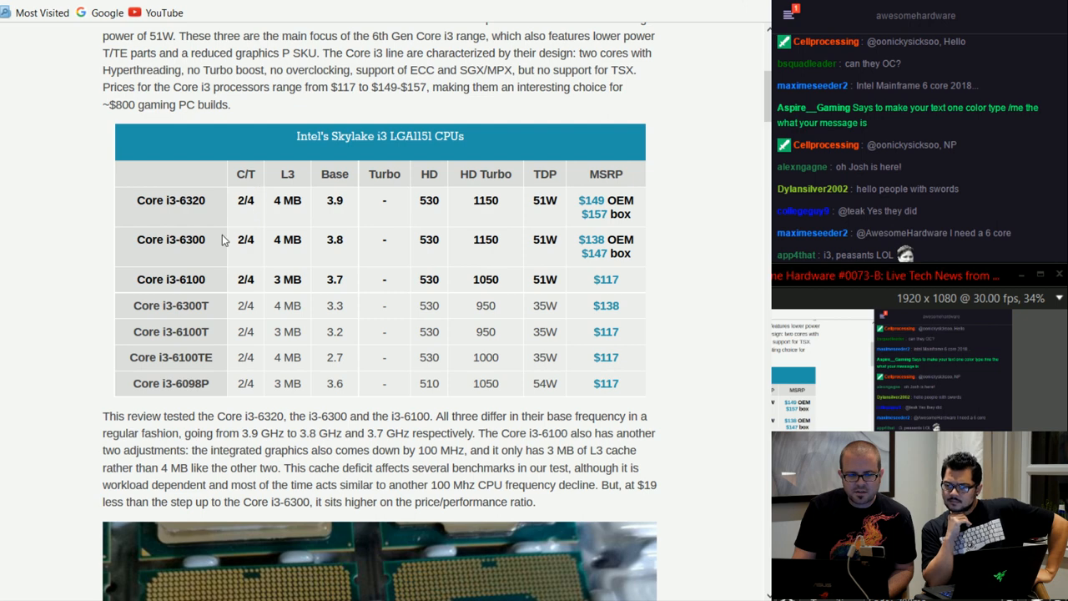
{"action": "mouse_move", "coordinate": [185, 252]}
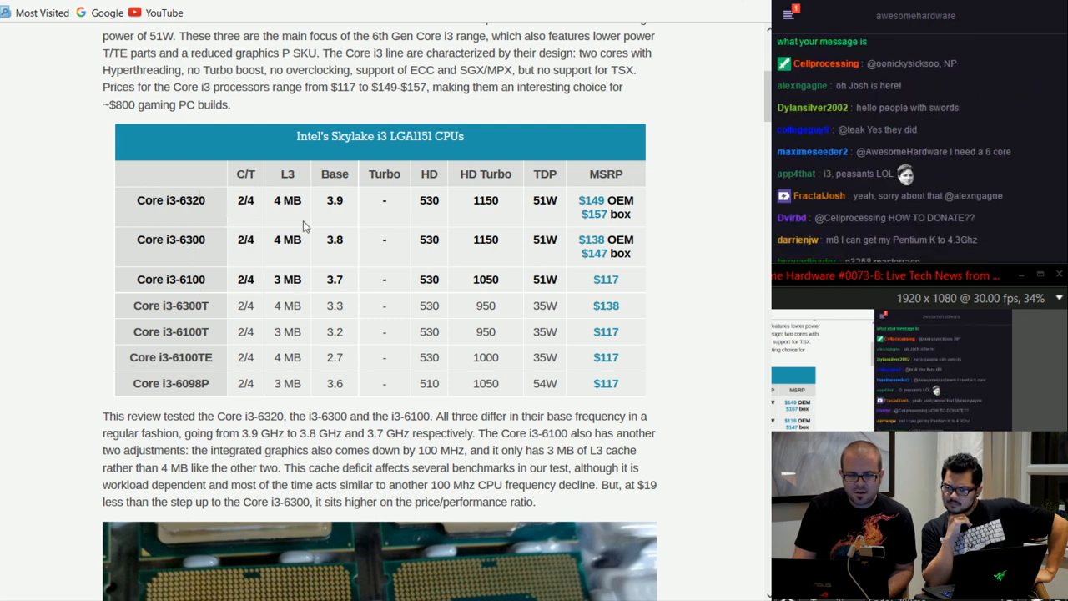
{"action": "mouse_move", "coordinate": [356, 288]}
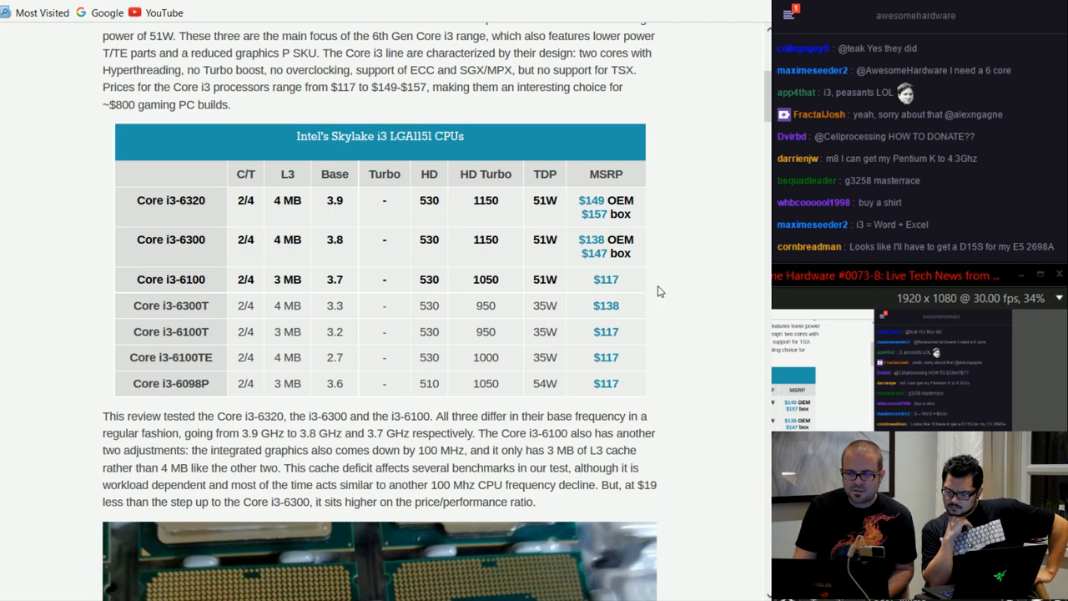
Scroll past the specs table to the Kraken 1.1 and 3D Particle Movement charts
{"action": "scroll", "scroll_direction": "down", "scroll_amount": 3}
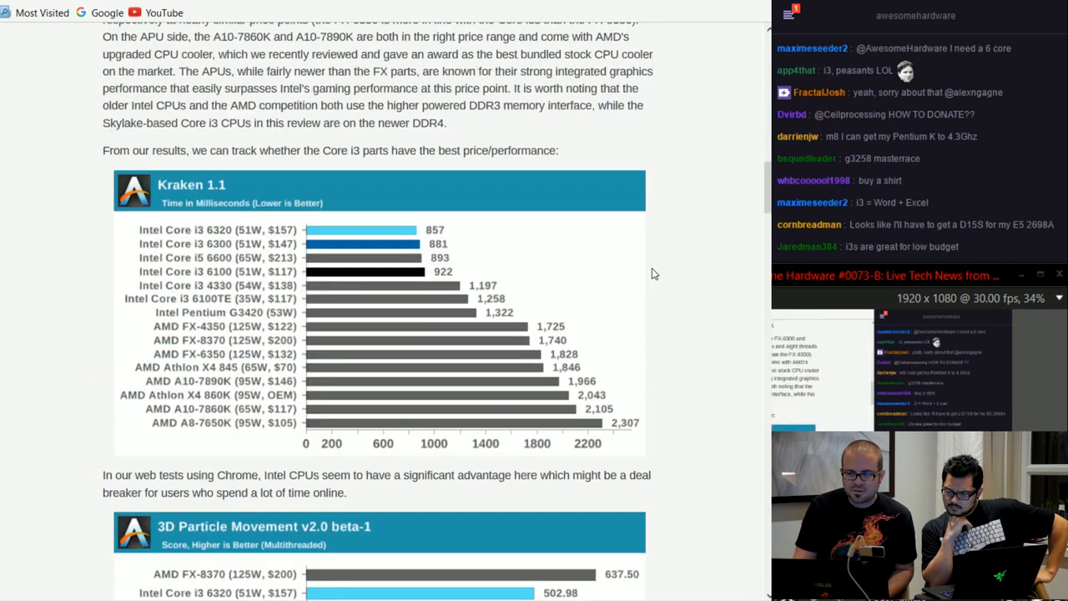
{"action": "scroll", "scroll_direction": "down", "scroll_amount": 3}
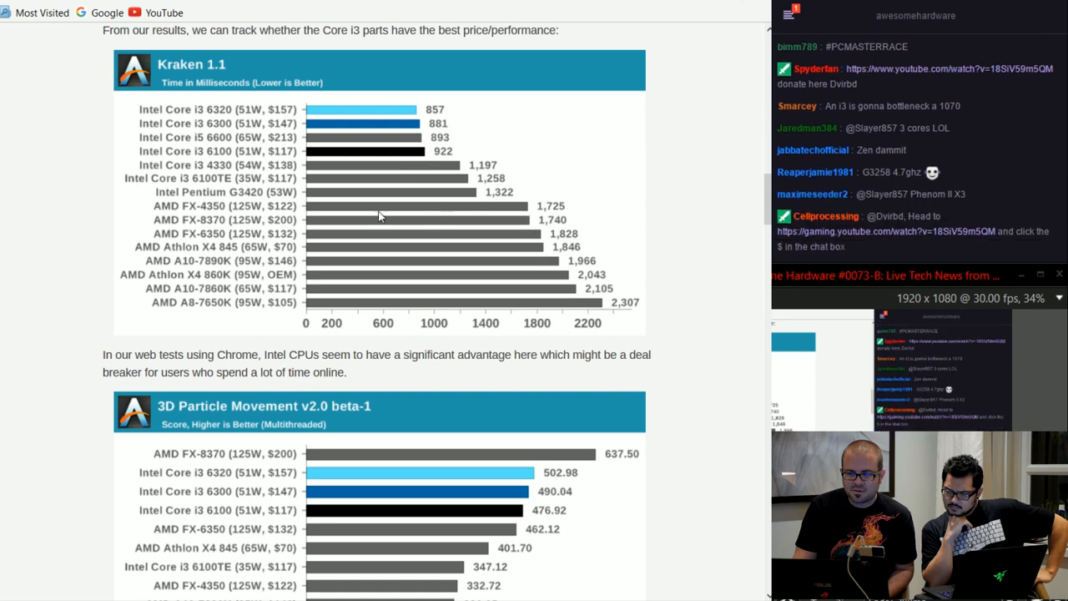
{"action": "mouse_move", "coordinate": [246, 238]}
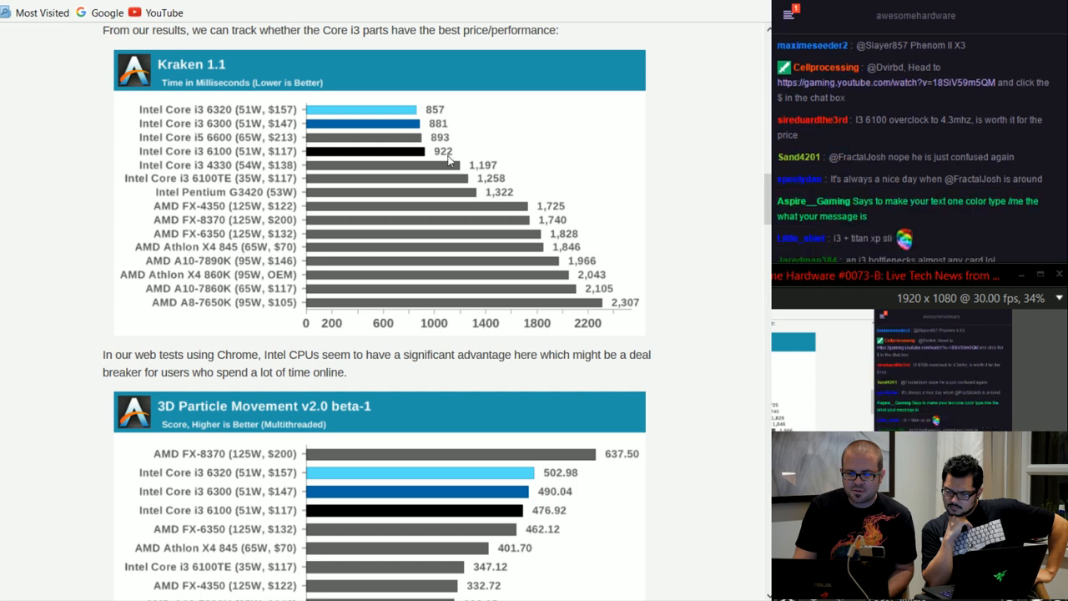
{"action": "mouse_move", "coordinate": [340, 144]}
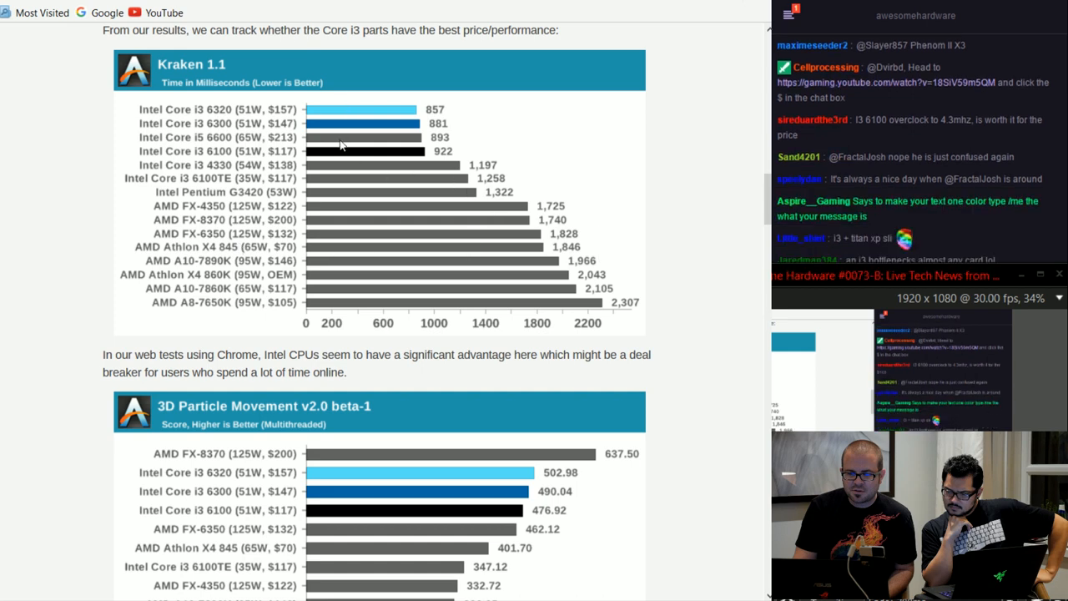
{"action": "mouse_move", "coordinate": [480, 179]}
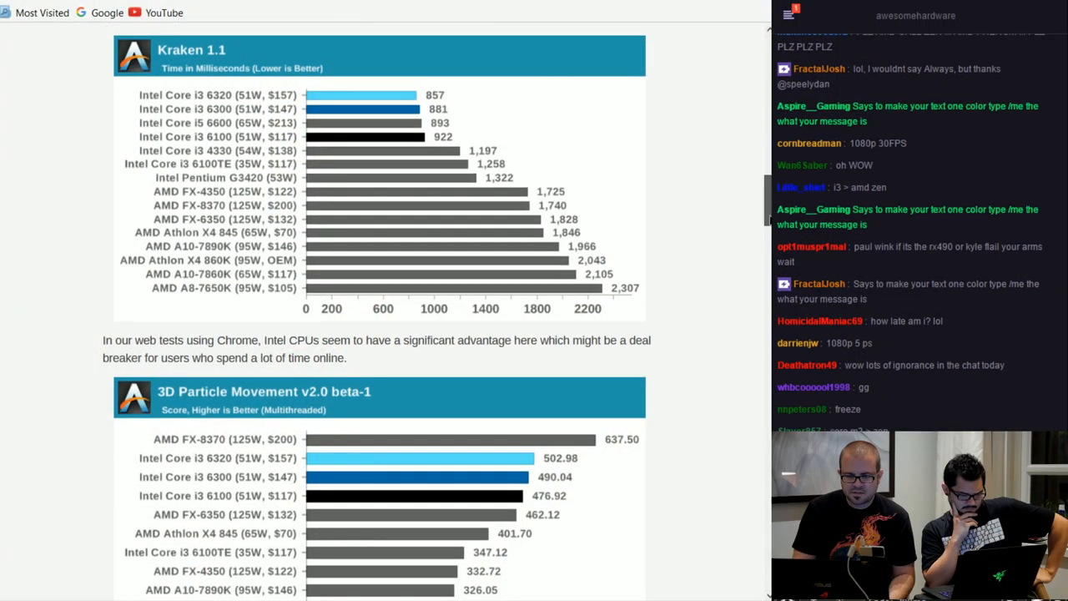
Scroll down to the WinRAR 5.01 chart and the top of the GTA V integrated graphics chart
{"action": "scroll", "scroll_direction": "down", "scroll_amount": 3}
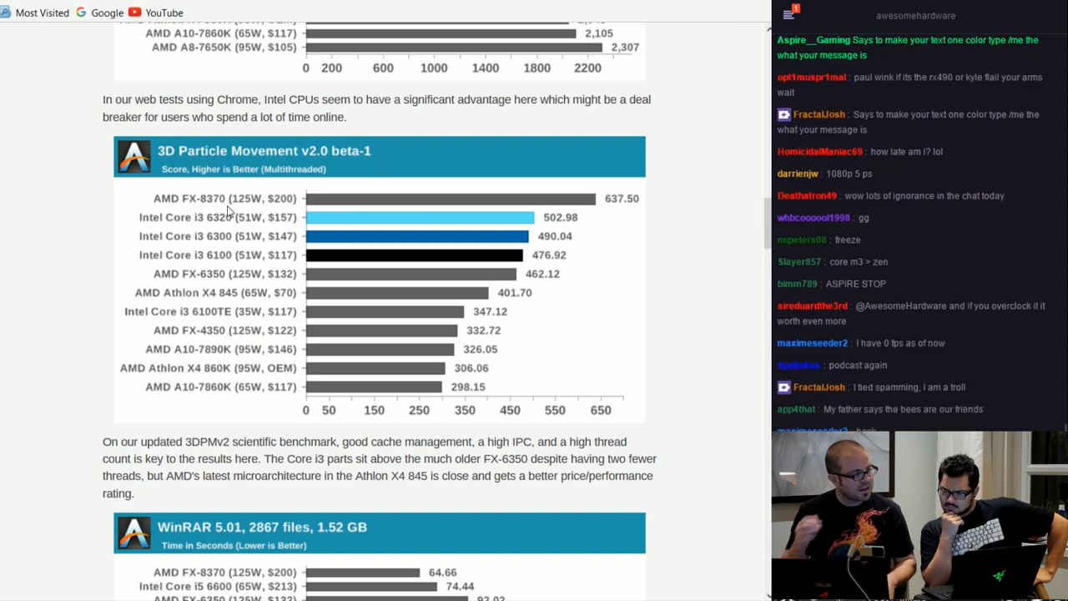
{"action": "scroll", "scroll_direction": "down", "scroll_amount": 3}
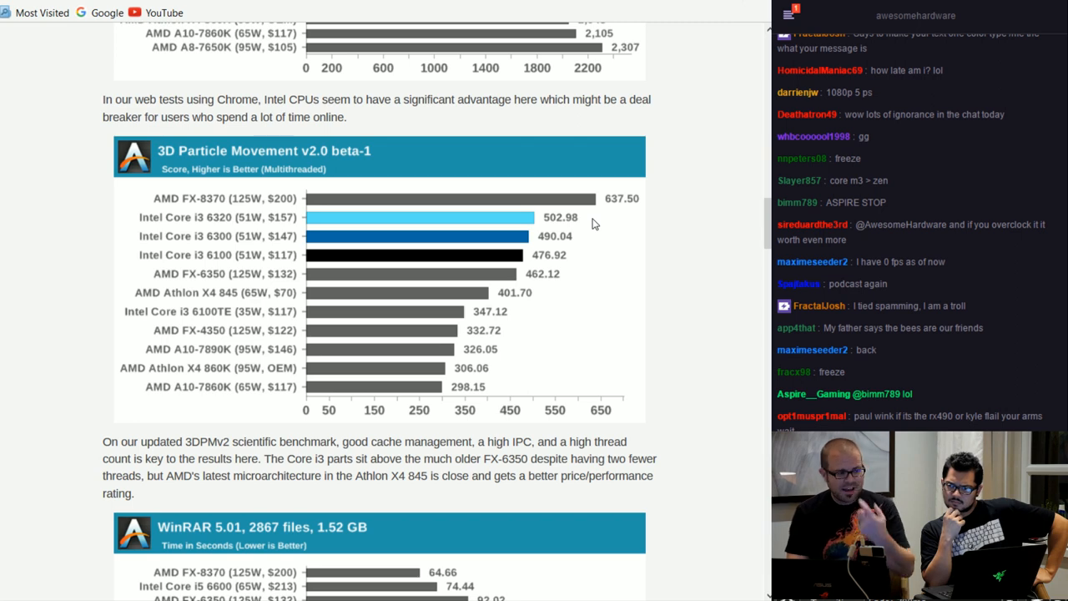
{"action": "mouse_move", "coordinate": [566, 229]}
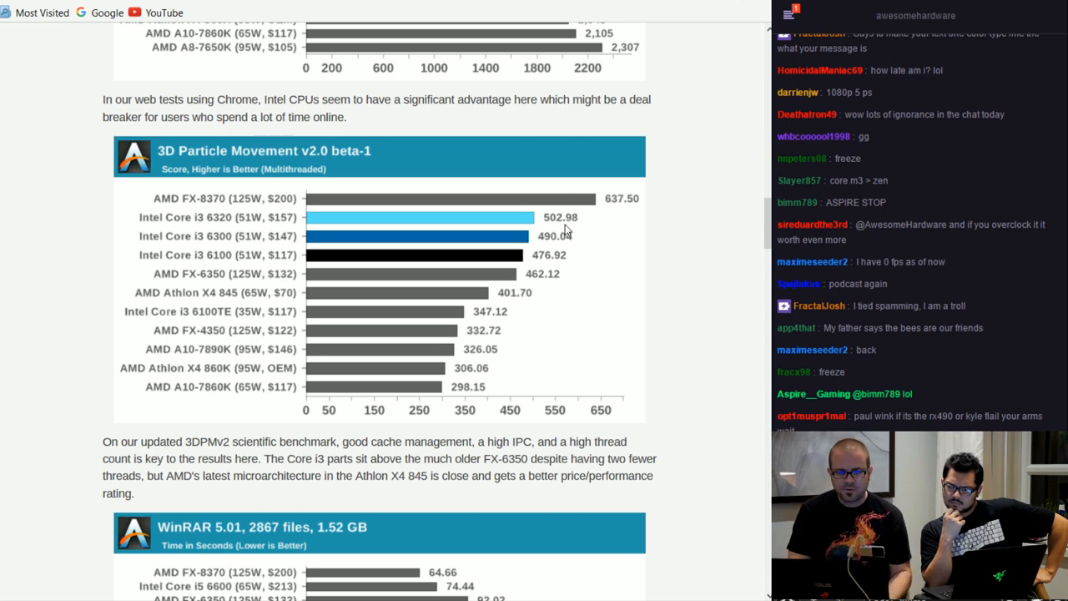
{"action": "mouse_move", "coordinate": [604, 242]}
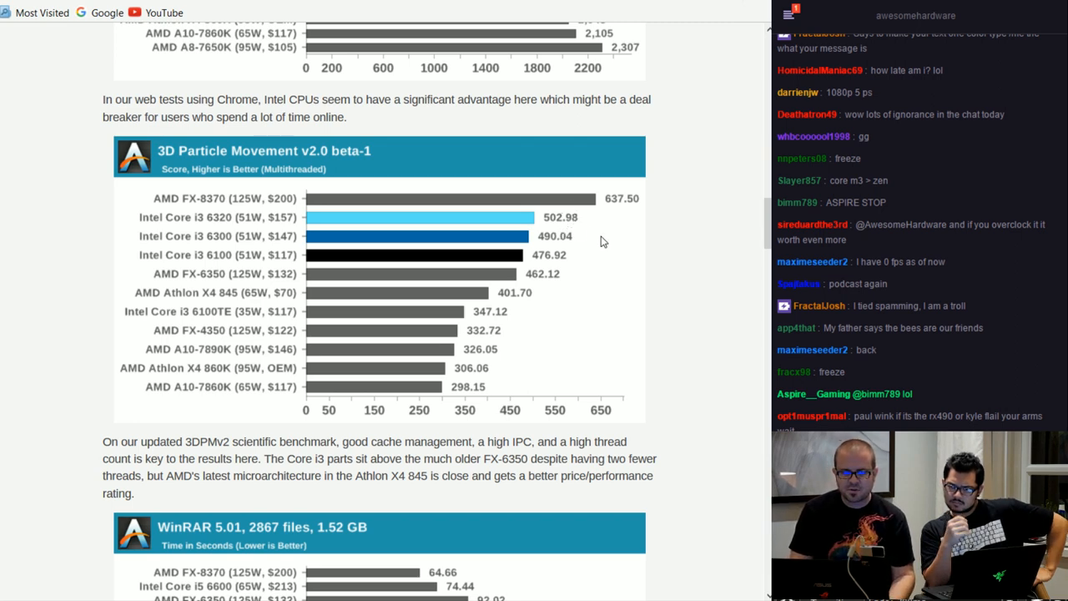
{"action": "scroll", "scroll_direction": "down", "scroll_amount": 3}
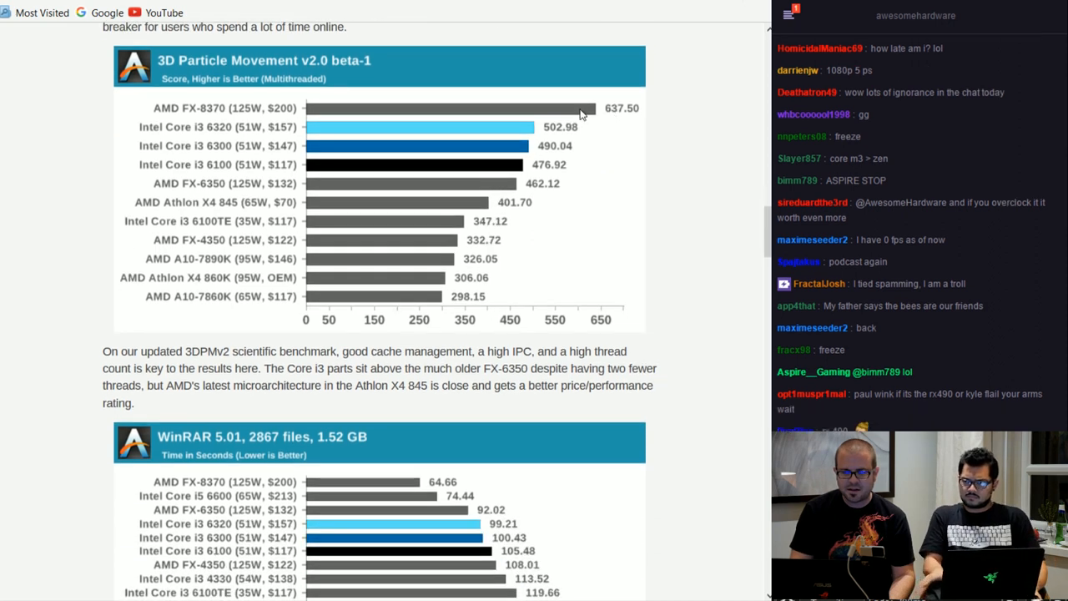
{"action": "scroll", "scroll_direction": "down", "scroll_amount": 3}
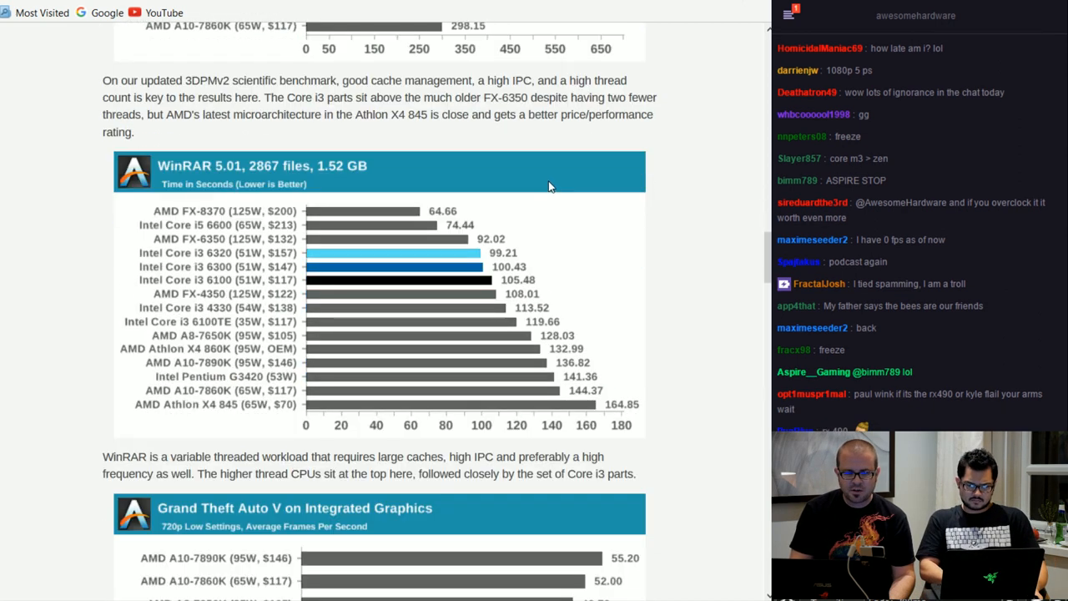
{"action": "mouse_move", "coordinate": [265, 205]}
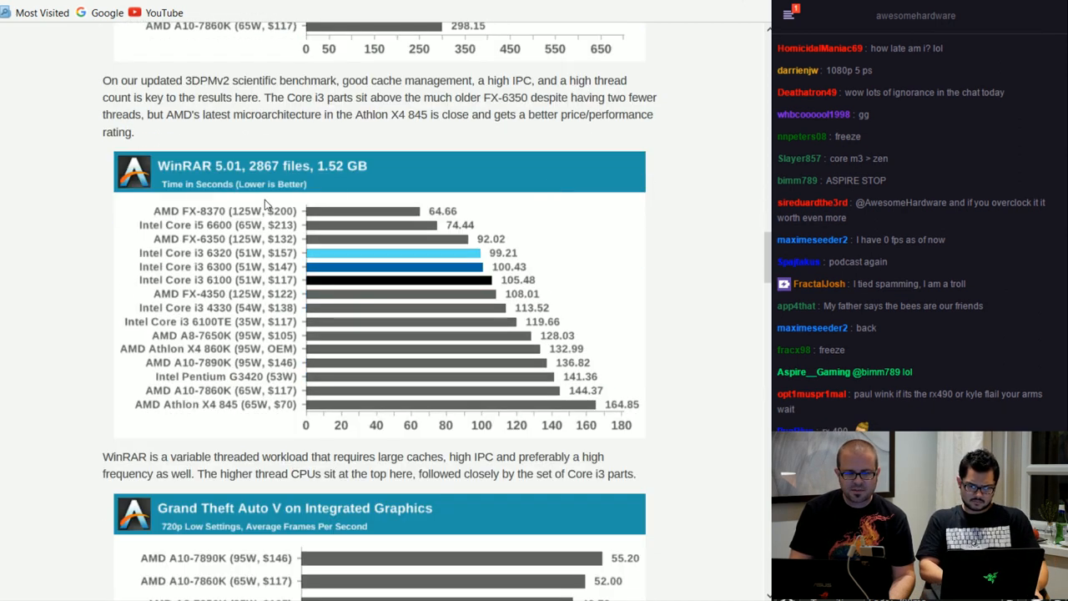
{"action": "mouse_move", "coordinate": [203, 218]}
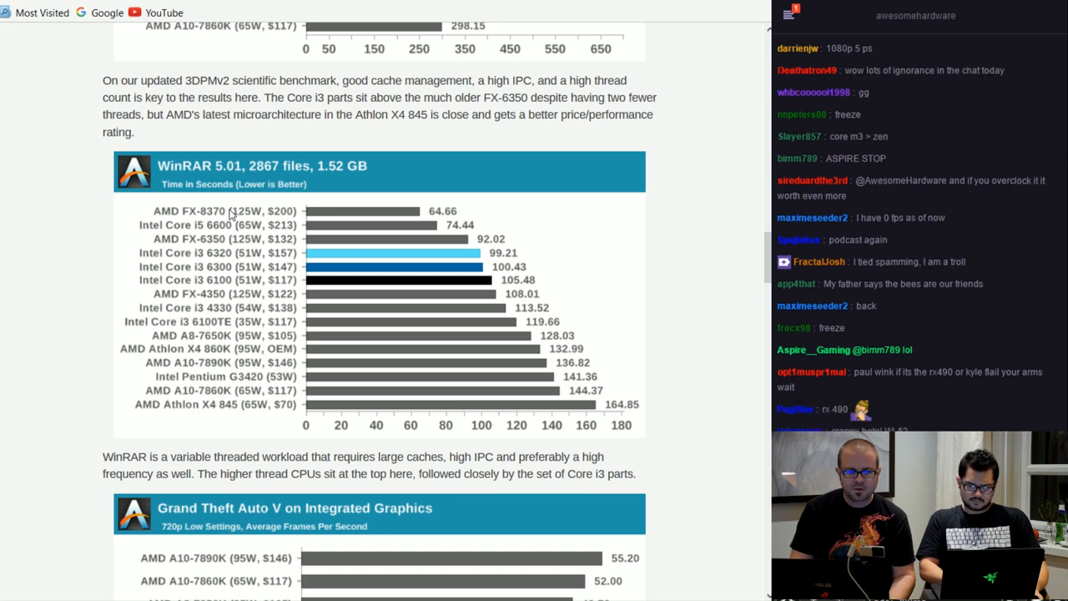
{"action": "mouse_move", "coordinate": [252, 261]}
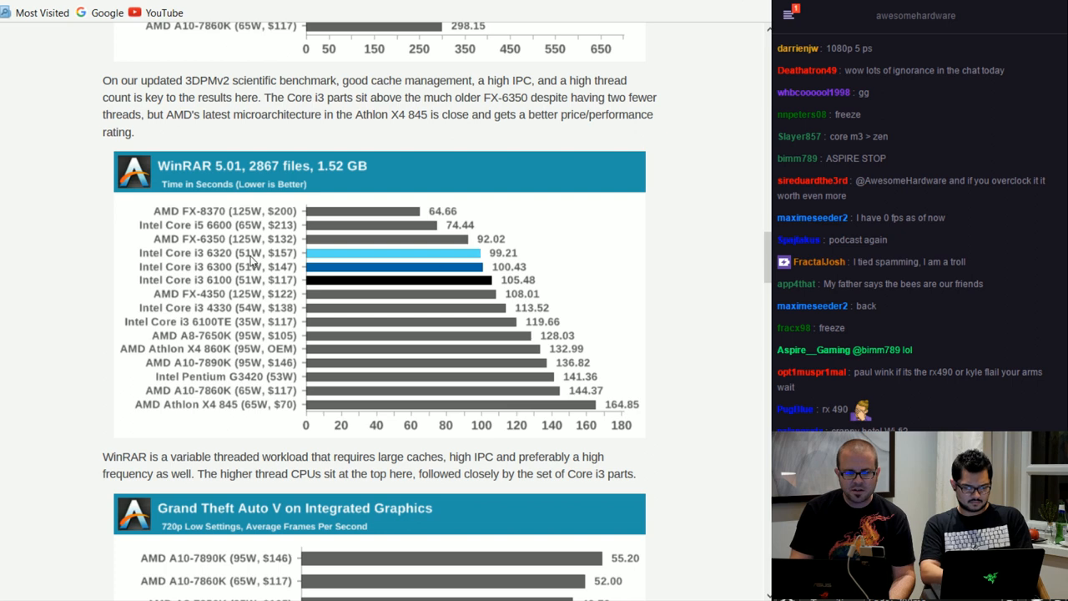
{"action": "mouse_move", "coordinate": [456, 242]}
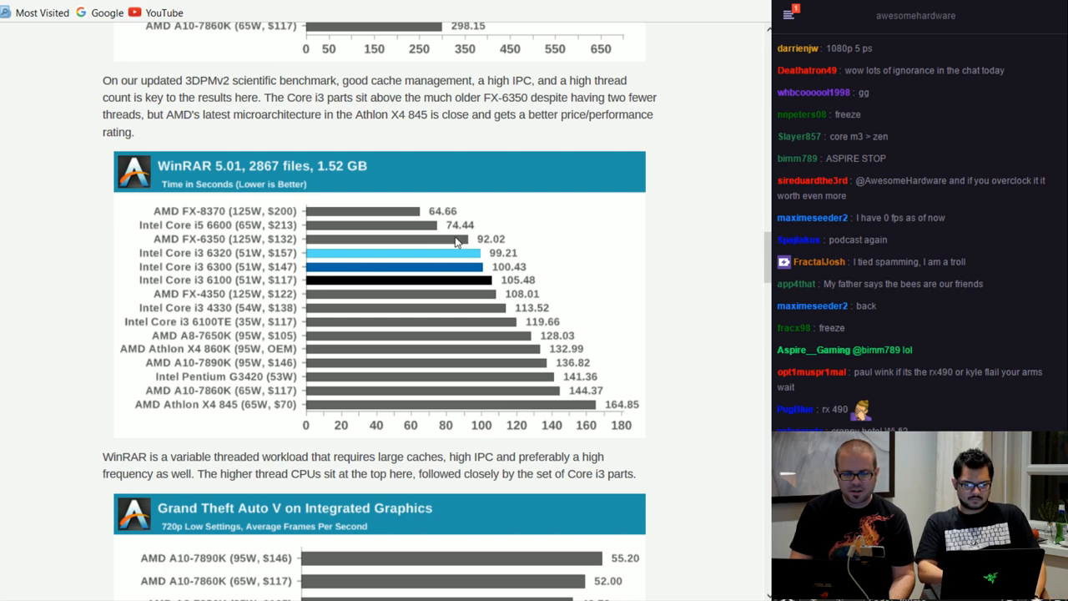
{"action": "scroll", "scroll_direction": "down", "scroll_amount": 3}
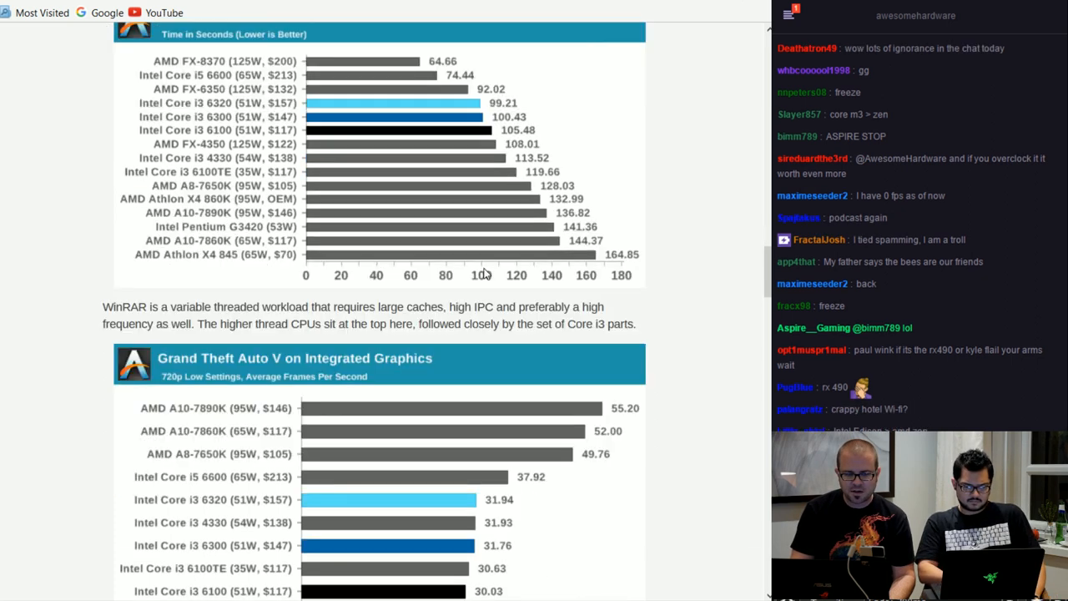
Scroll to the full GTA V integrated graphics chart and the GRID: Autosport chart
{"action": "scroll", "scroll_direction": "down", "scroll_amount": 3}
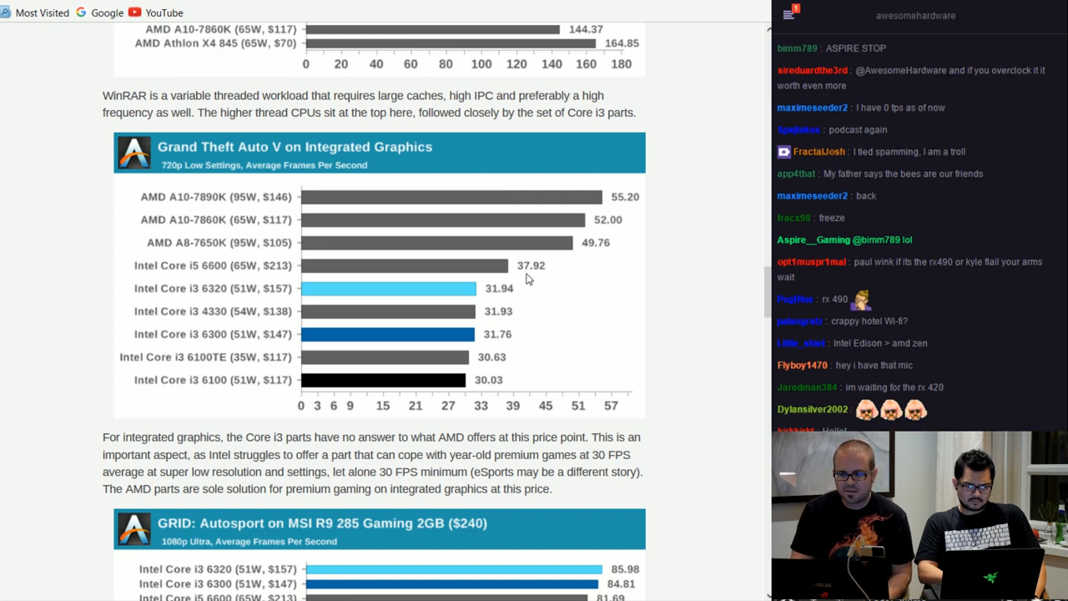
{"action": "mouse_move", "coordinate": [581, 275]}
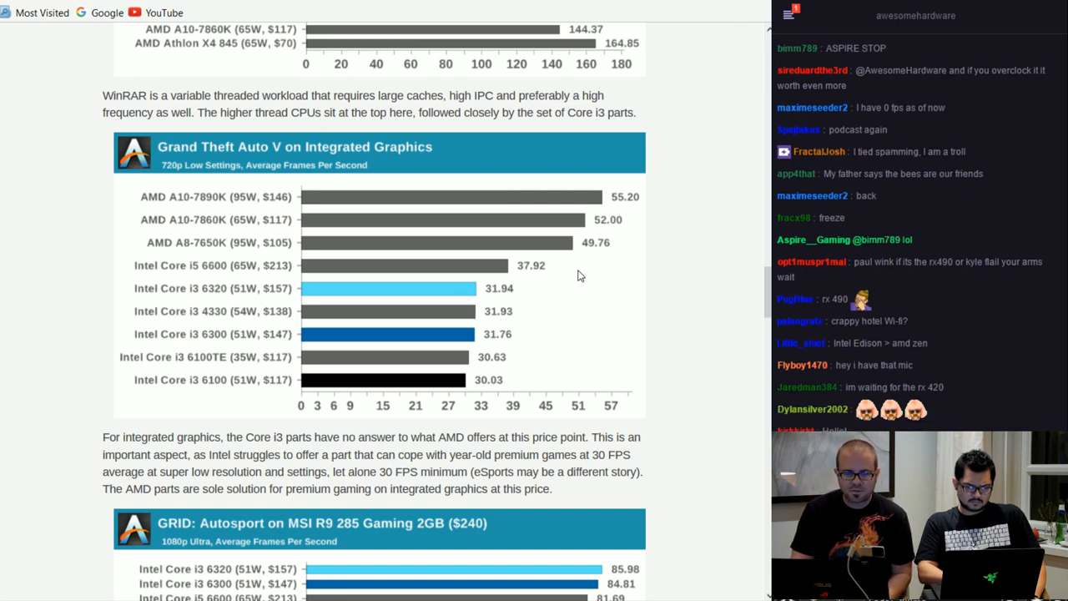
{"action": "mouse_move", "coordinate": [553, 290]}
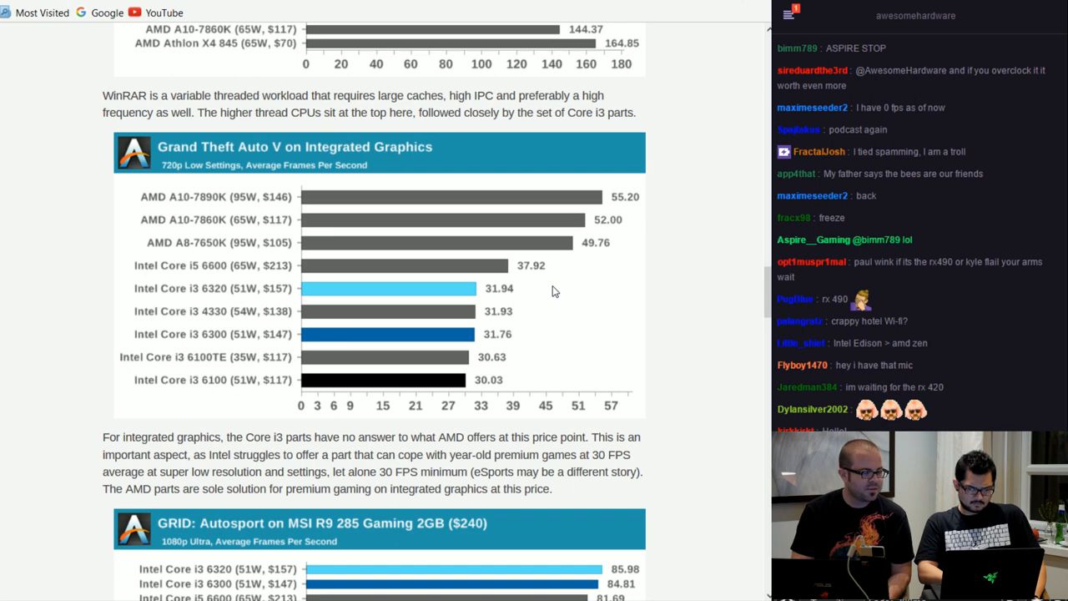
{"action": "mouse_move", "coordinate": [557, 290]}
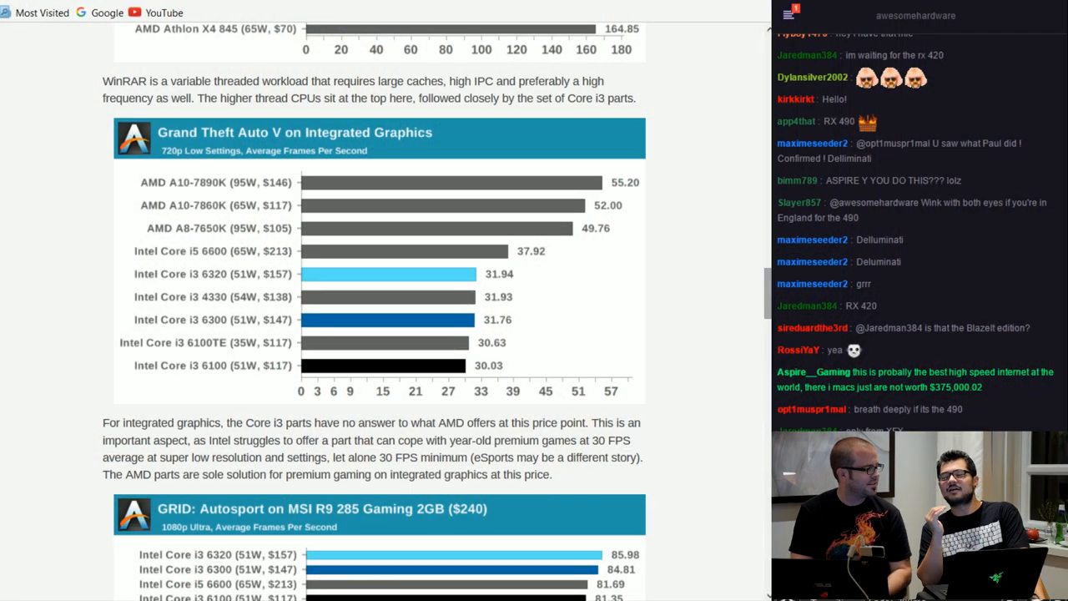
{"action": "scroll", "scroll_direction": "down", "scroll_amount": 3}
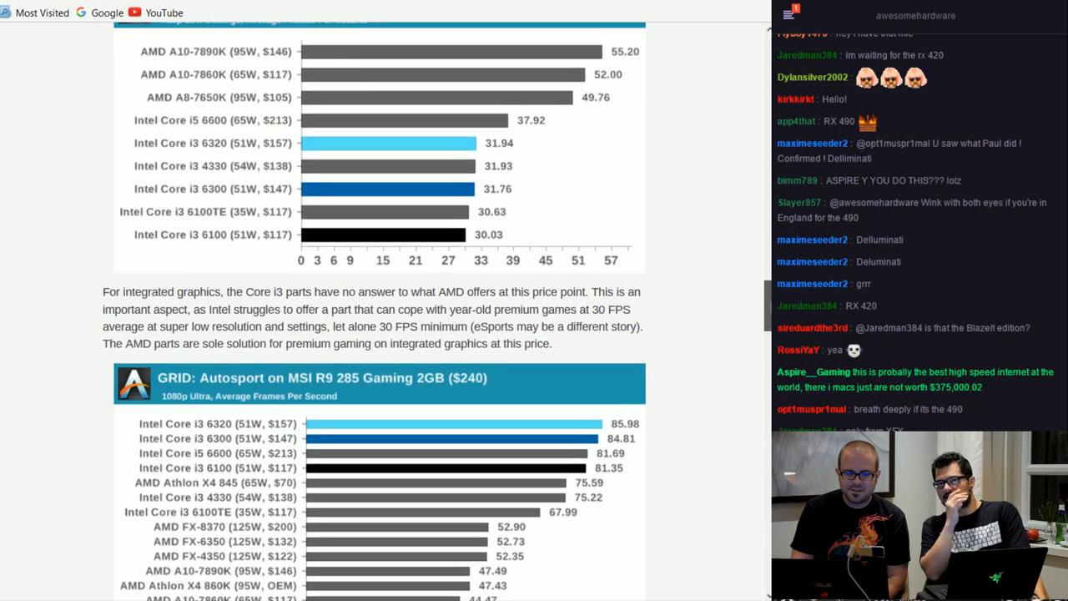
Scroll past the GRID chart to the GTA V benchmark and the Final Words section
{"action": "scroll", "scroll_direction": "down", "scroll_amount": 3}
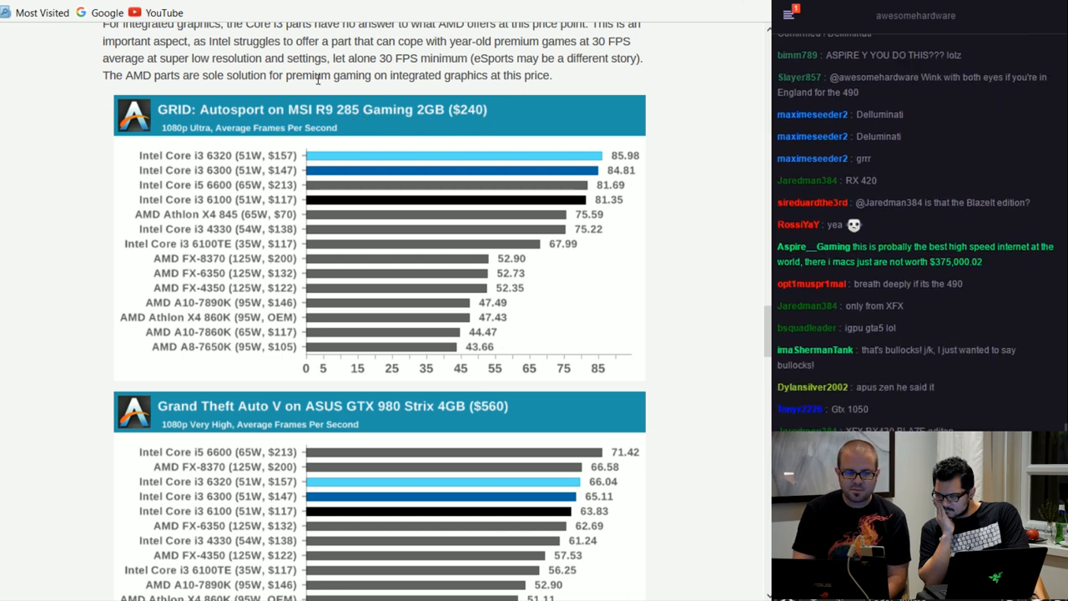
{"action": "mouse_move", "coordinate": [503, 132]}
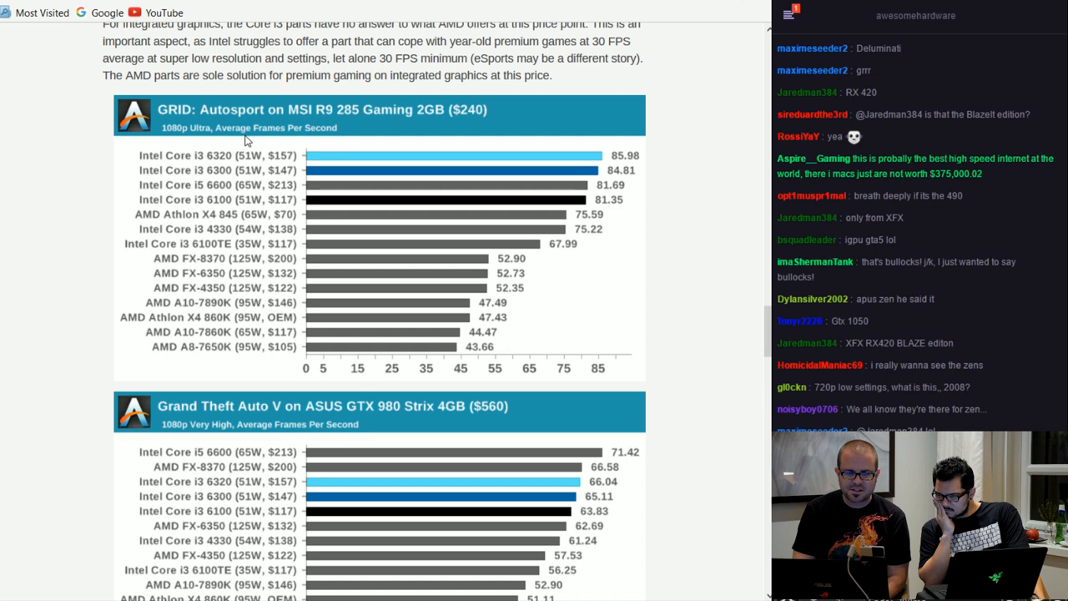
{"action": "mouse_move", "coordinate": [245, 137]}
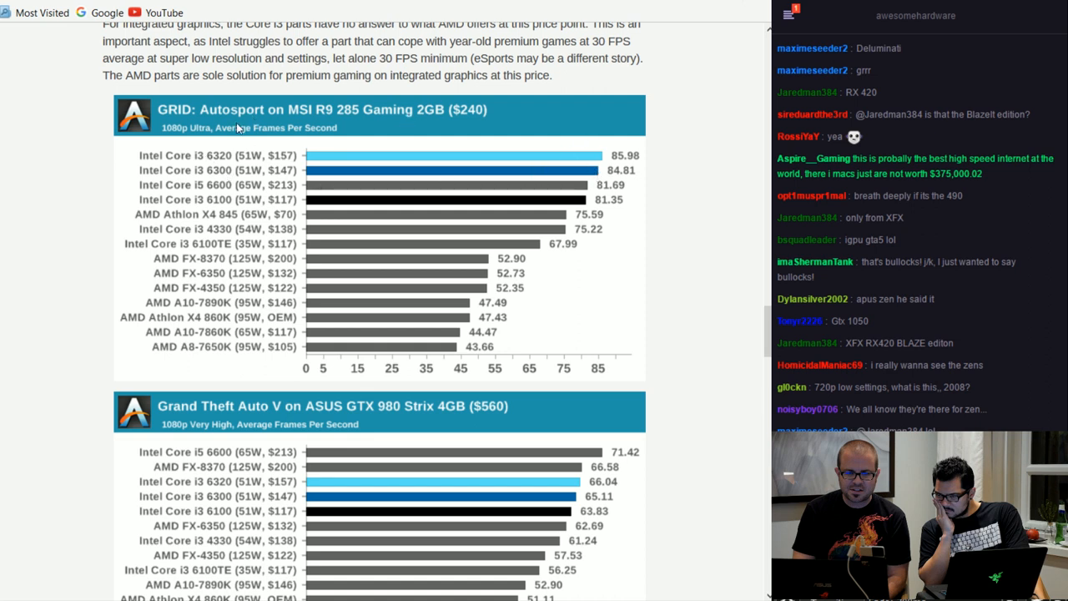
{"action": "mouse_move", "coordinate": [271, 230]}
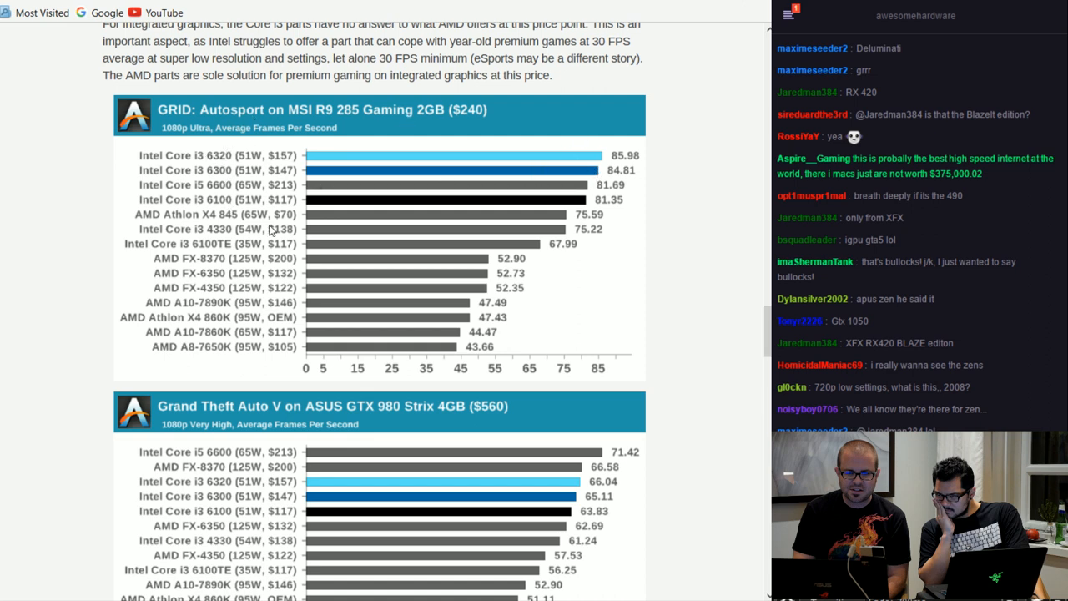
{"action": "mouse_move", "coordinate": [525, 137]}
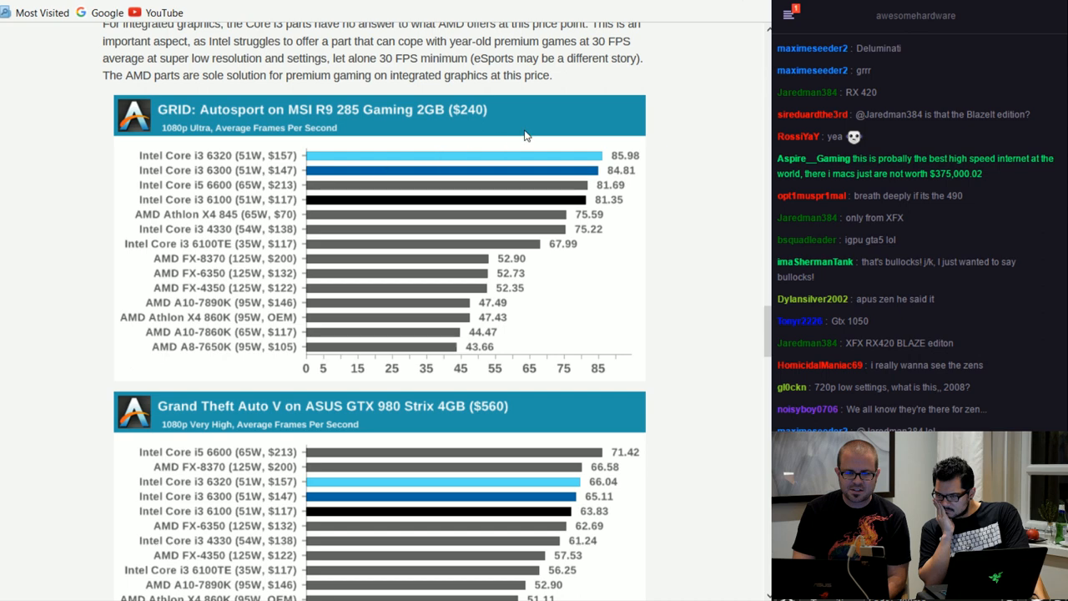
{"action": "scroll", "scroll_direction": "down", "scroll_amount": 3}
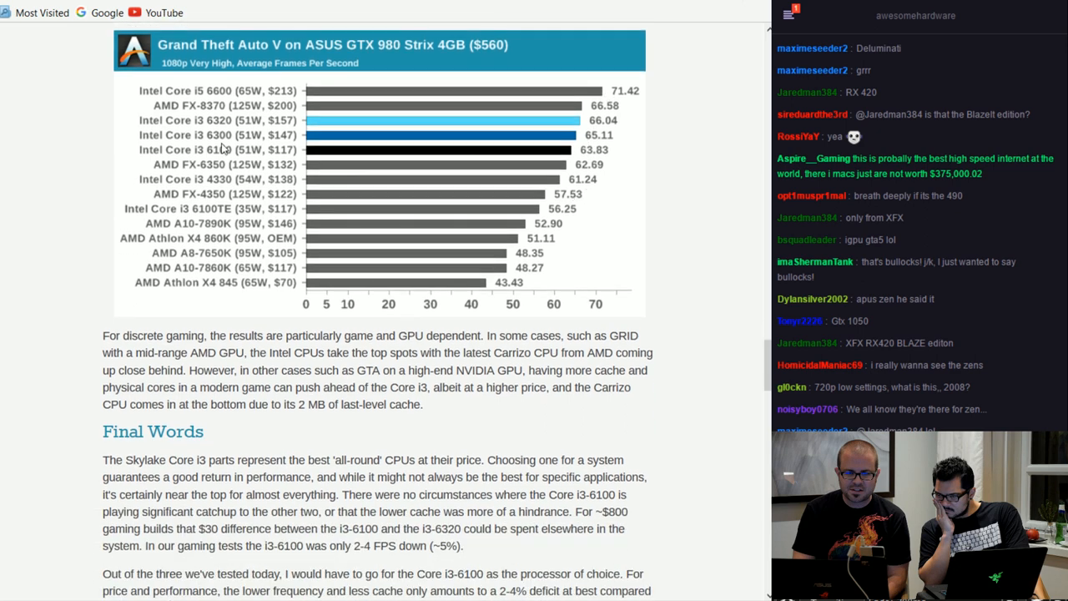
{"action": "mouse_move", "coordinate": [588, 131]}
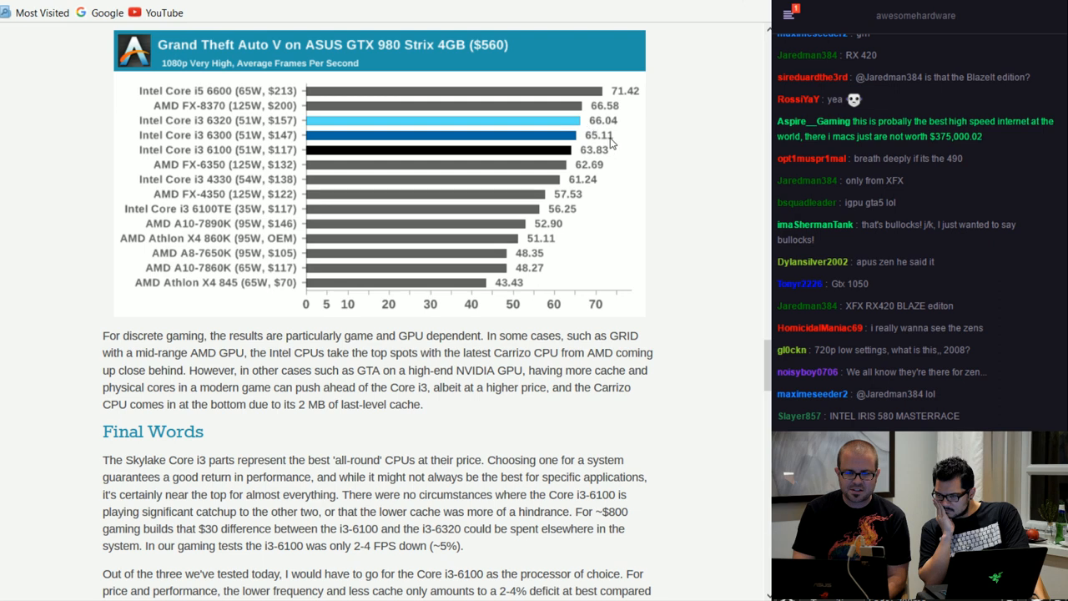
{"action": "mouse_move", "coordinate": [672, 173]}
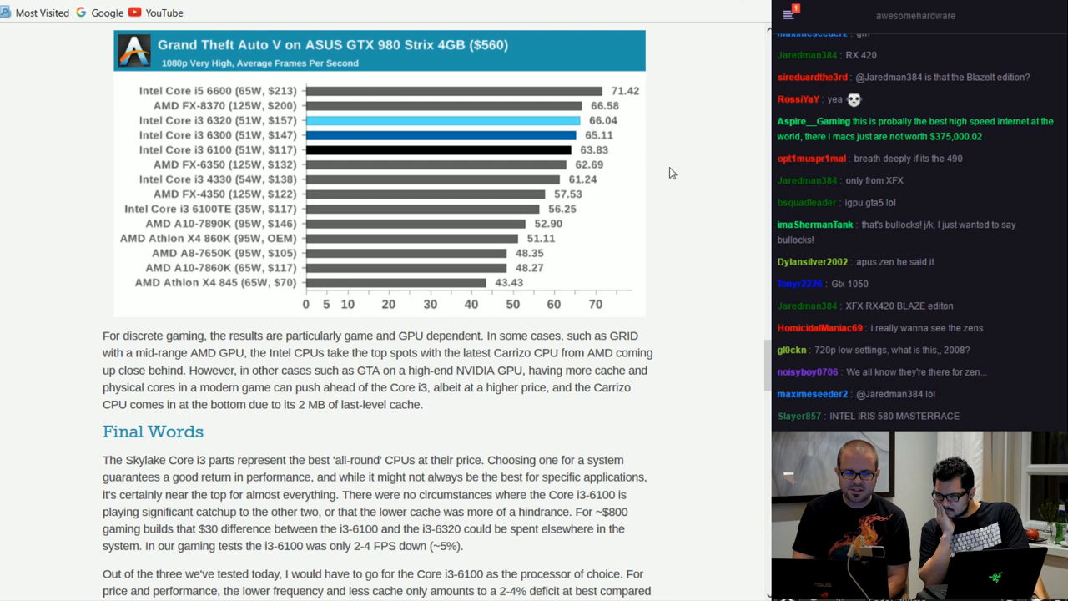
{"action": "mouse_move", "coordinate": [384, 129]}
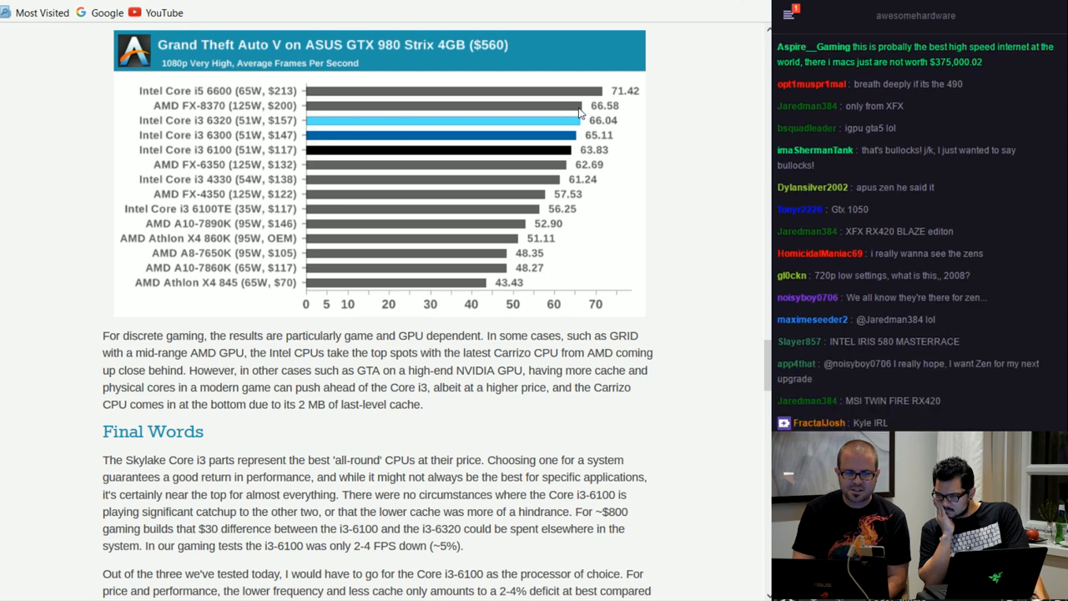
{"action": "mouse_move", "coordinate": [504, 110]}
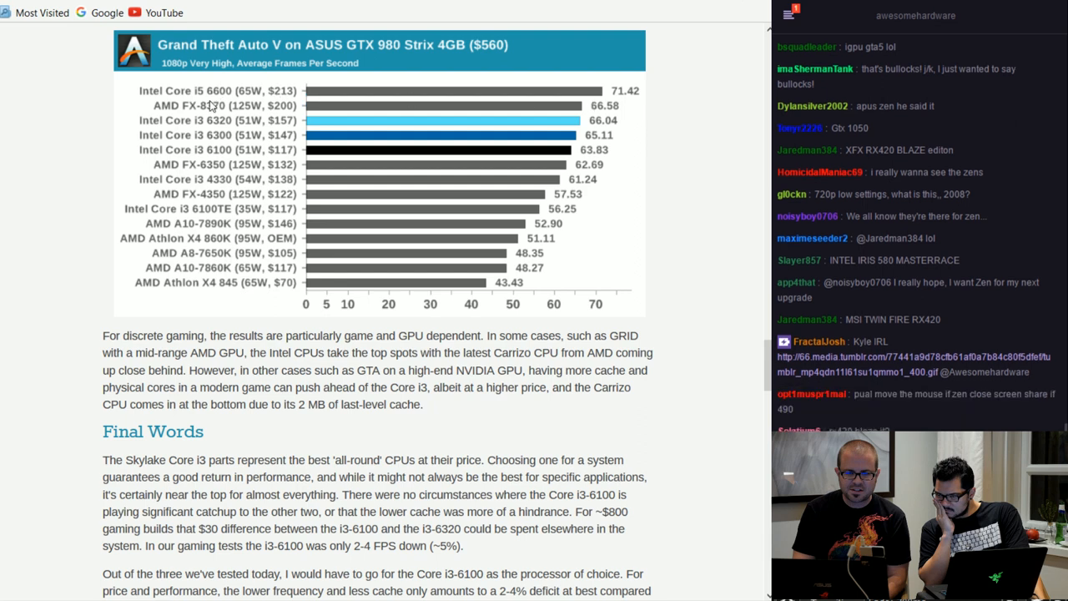
{"action": "mouse_move", "coordinate": [615, 104]}
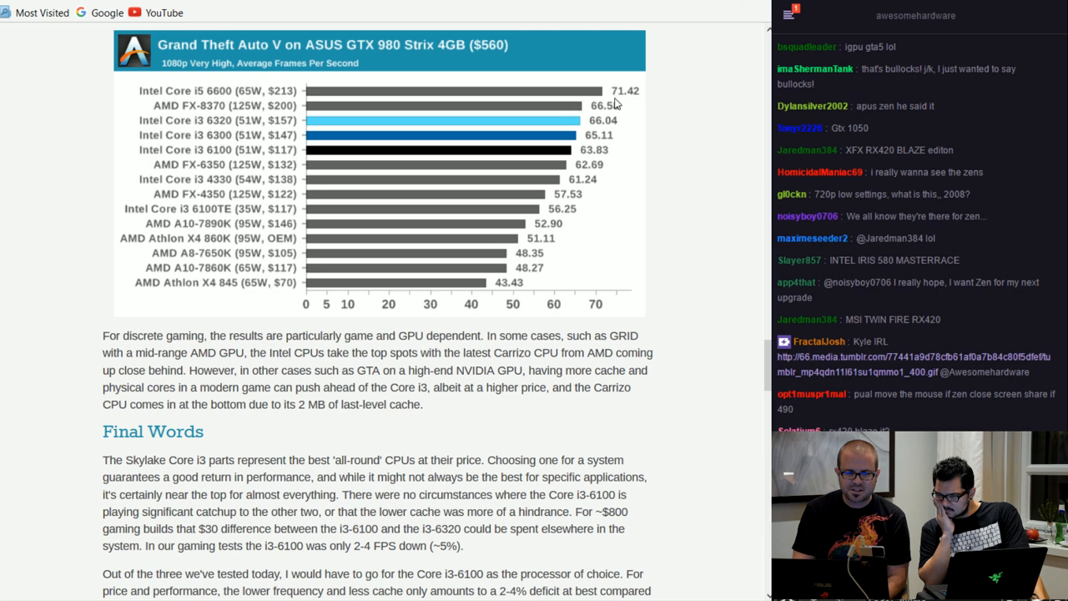
{"action": "mouse_move", "coordinate": [574, 108]}
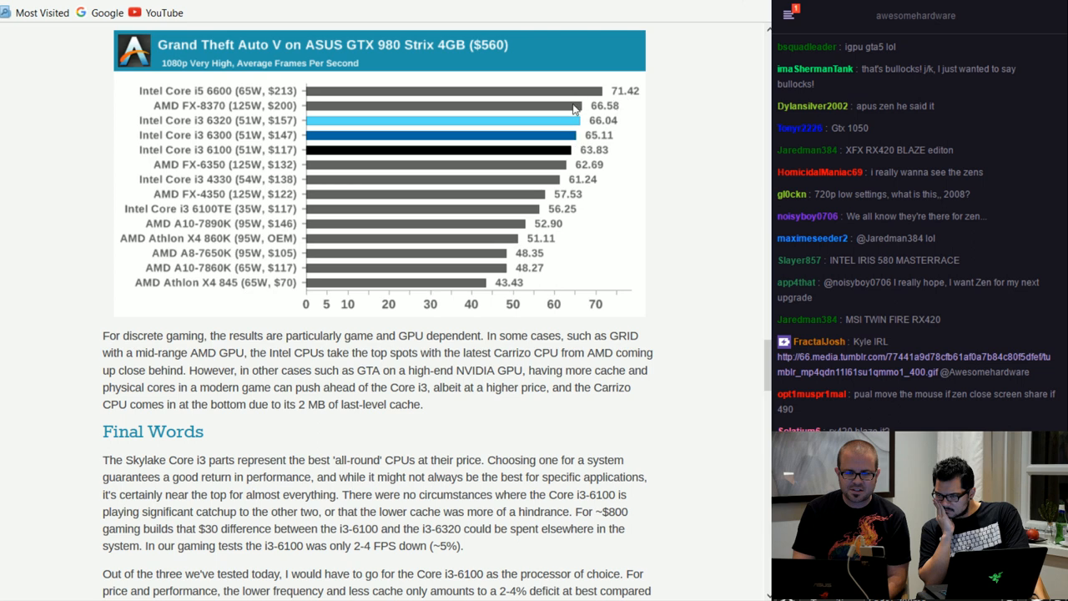
{"action": "scroll", "scroll_direction": "down", "scroll_amount": 3}
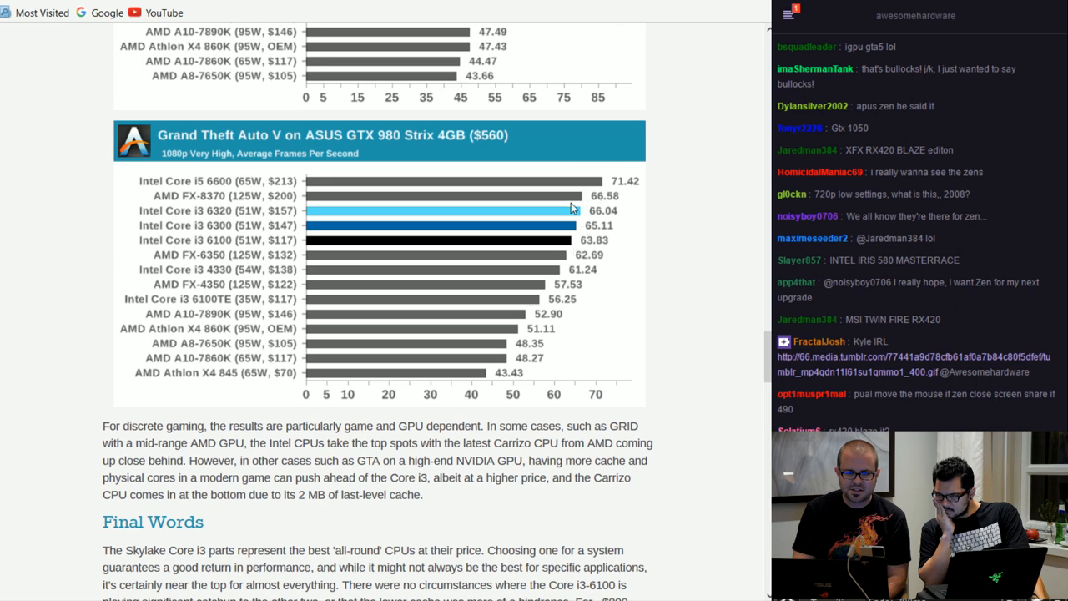
{"action": "scroll", "scroll_direction": "down", "scroll_amount": 3}
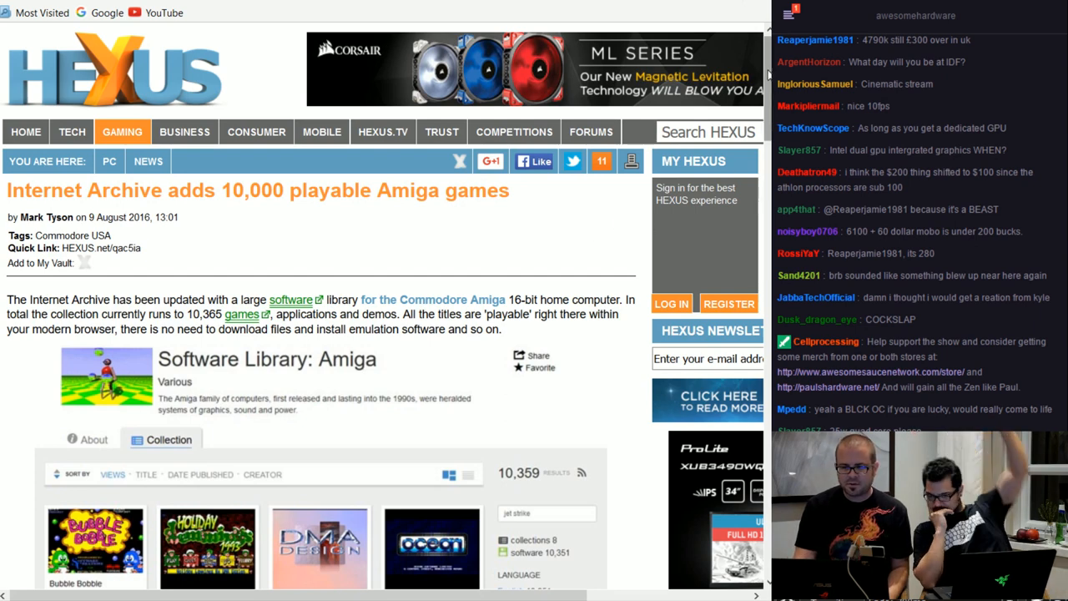
{"action": "mouse_move", "coordinate": [307, 230]}
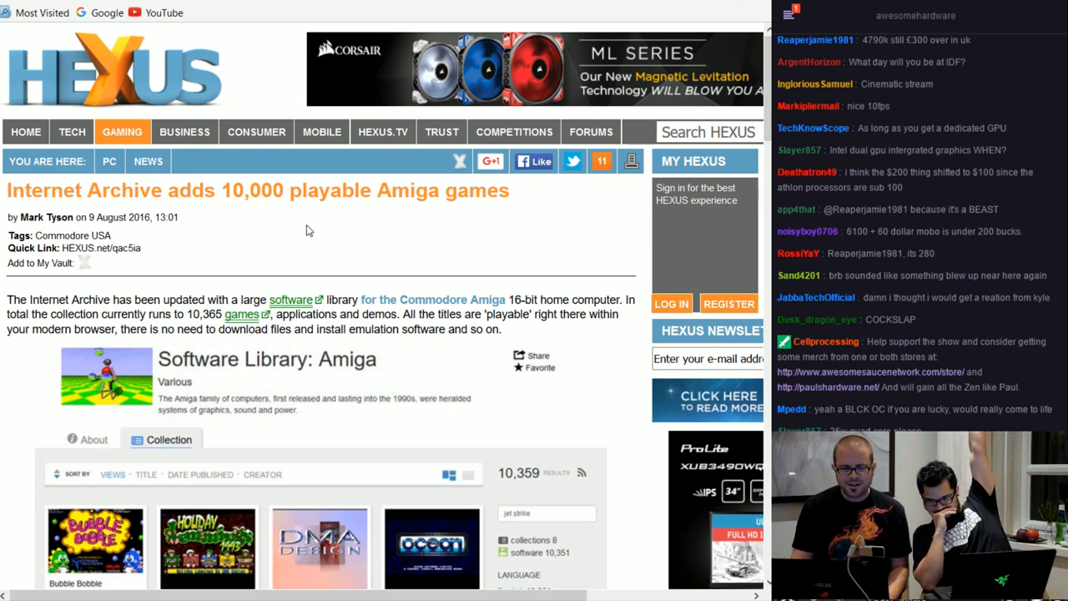
{"action": "mouse_move", "coordinate": [307, 234]}
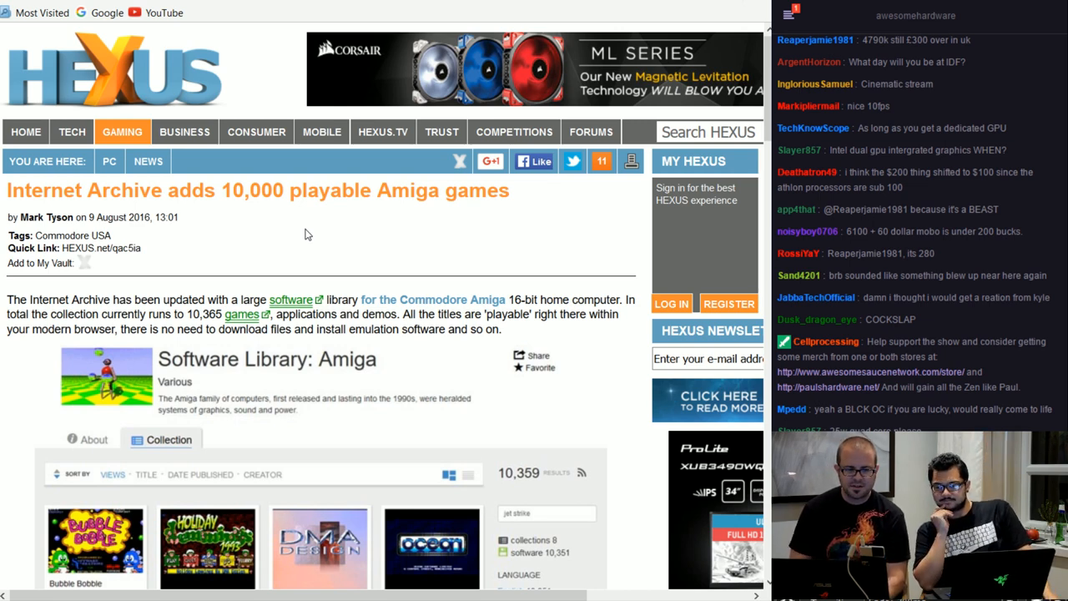
{"action": "mouse_move", "coordinate": [372, 250]}
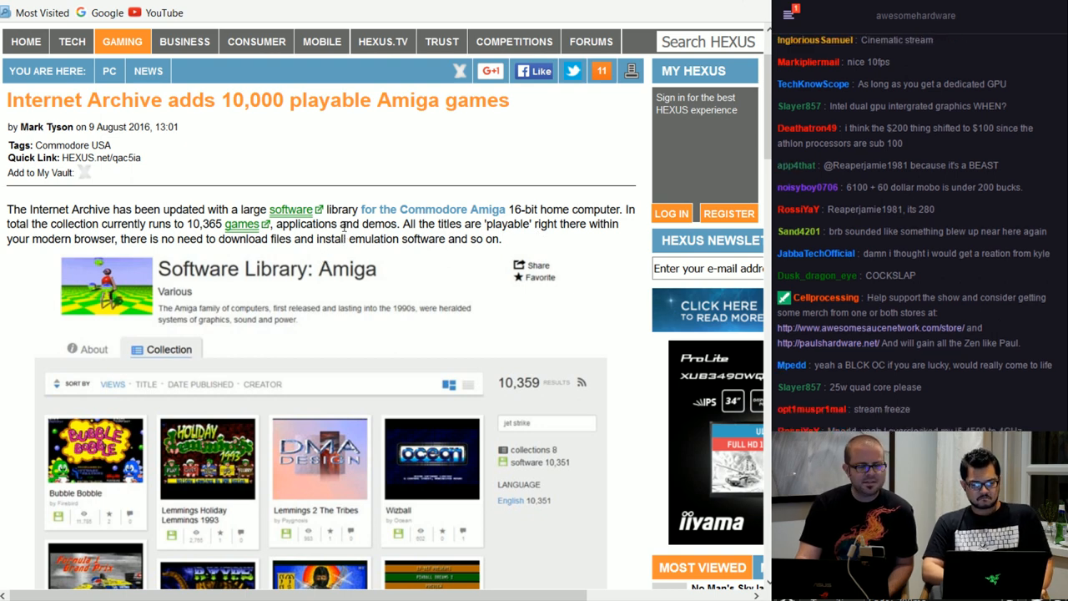
Scroll the HEXUS Amiga article to the Software Library: Amiga screenshot
{"action": "scroll", "scroll_direction": "down", "scroll_amount": 3}
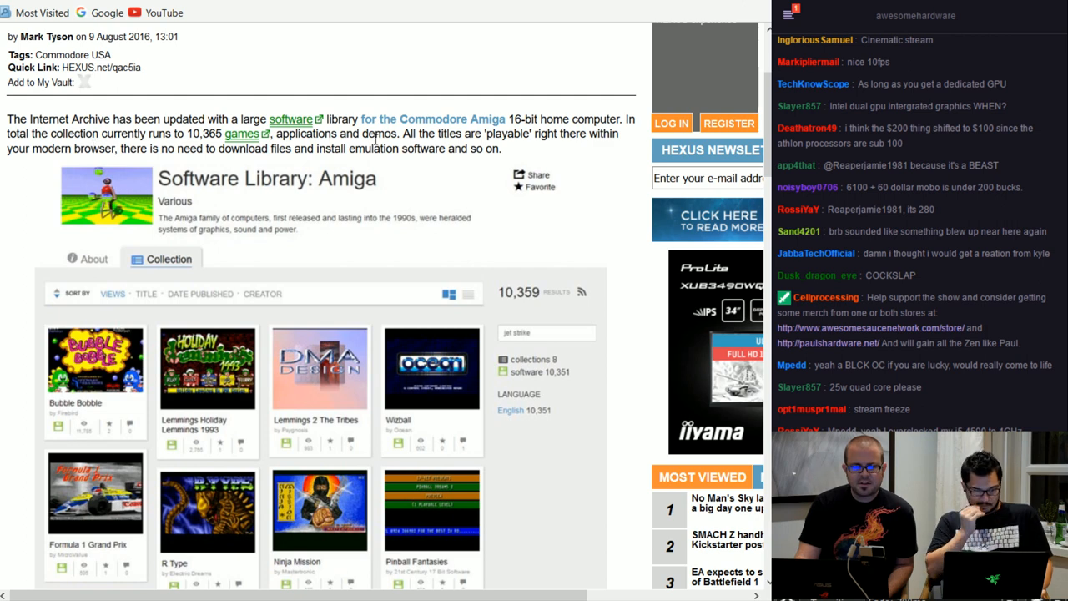
{"action": "mouse_move", "coordinate": [395, 164]}
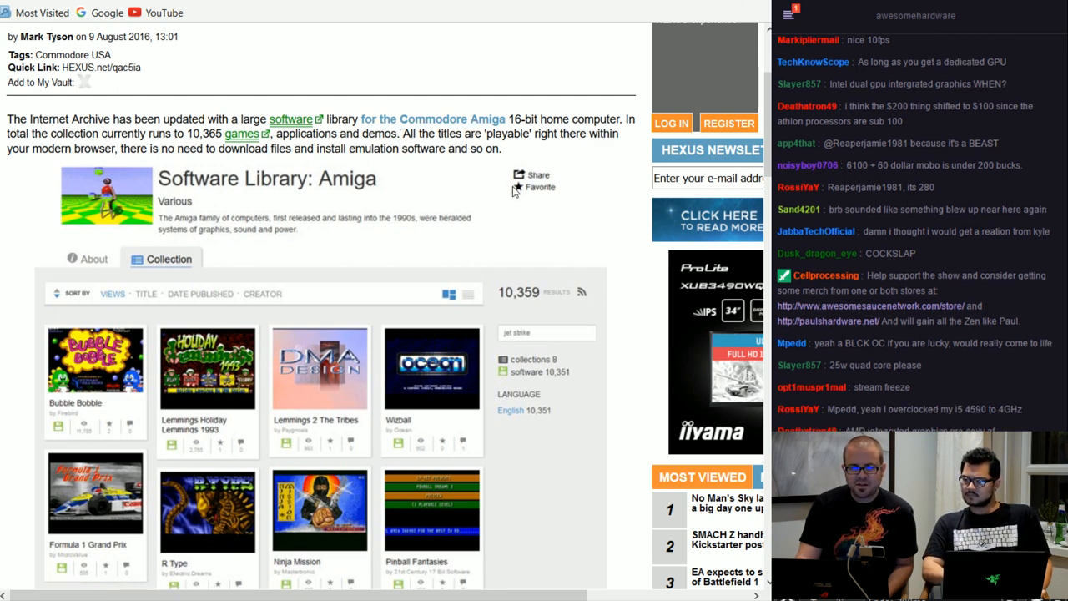
{"action": "scroll", "scroll_direction": "down", "scroll_amount": 3}
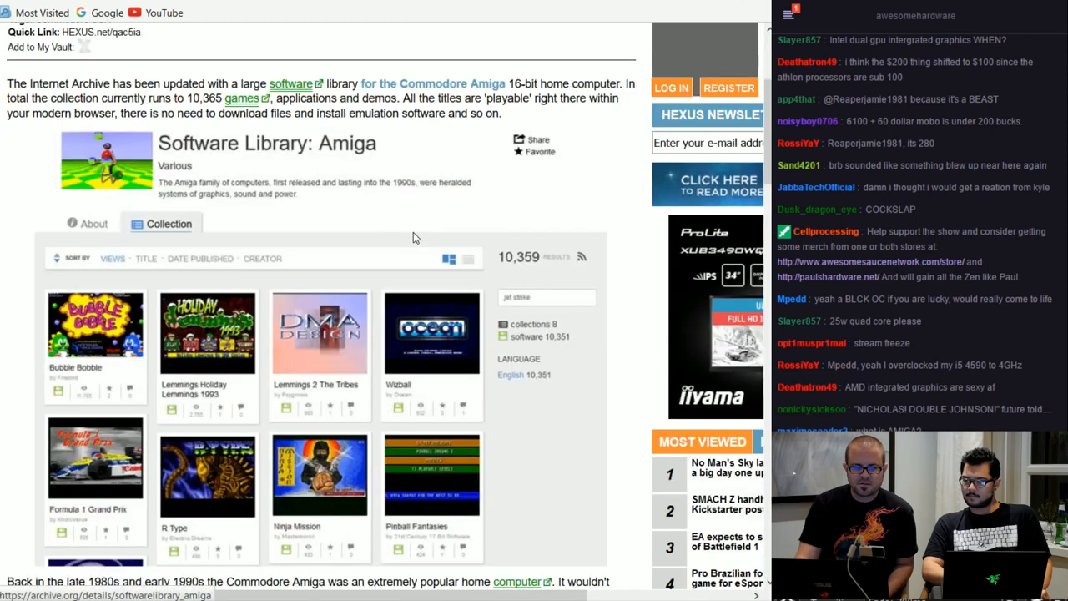
{"action": "scroll", "scroll_direction": "down", "scroll_amount": 3}
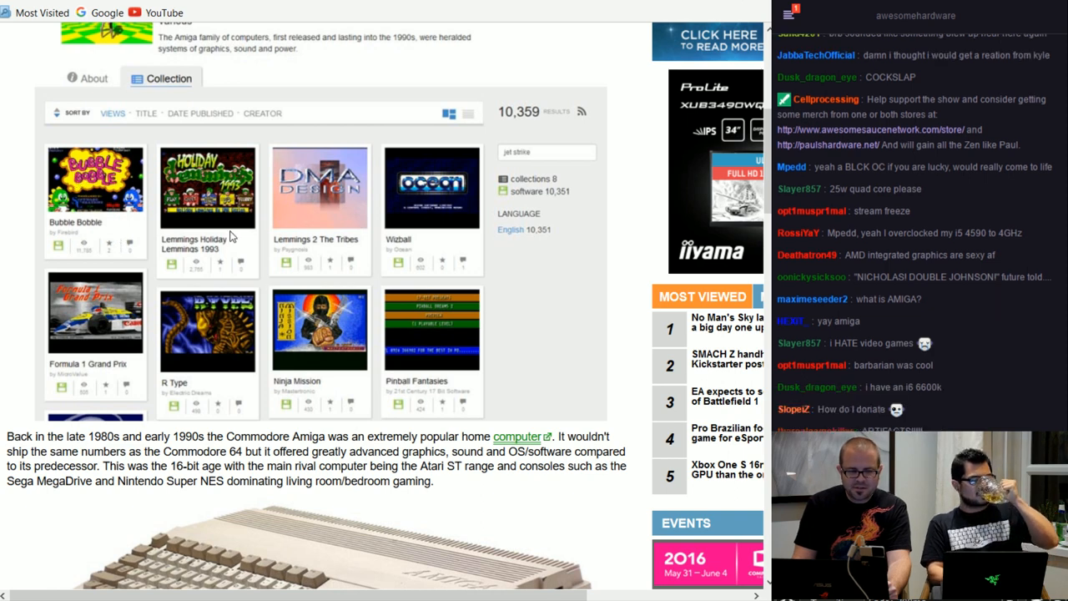
{"action": "mouse_move", "coordinate": [222, 255]}
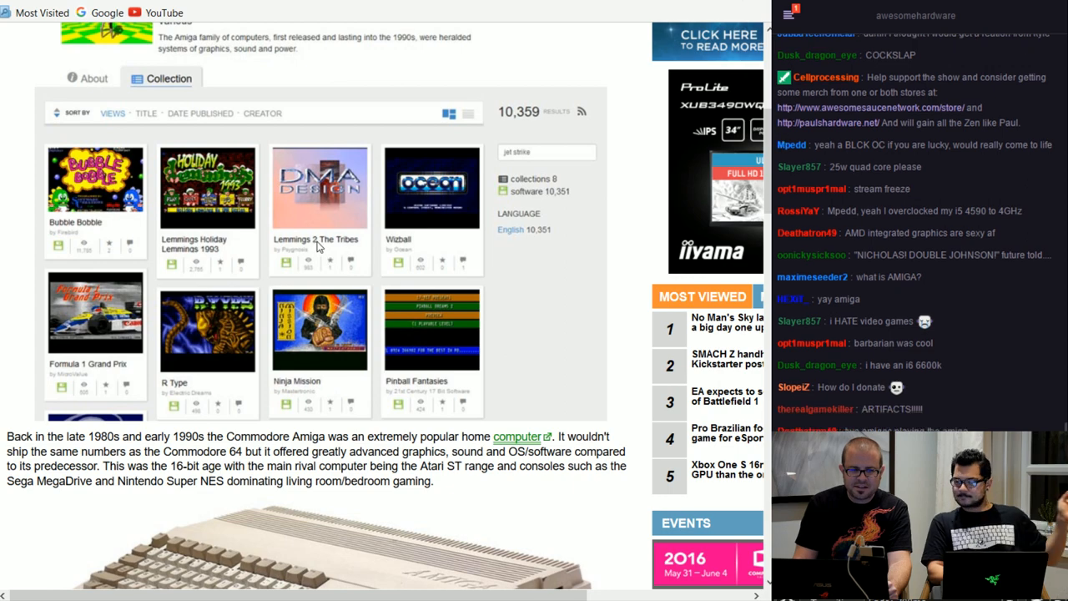
{"action": "mouse_move", "coordinate": [396, 238]}
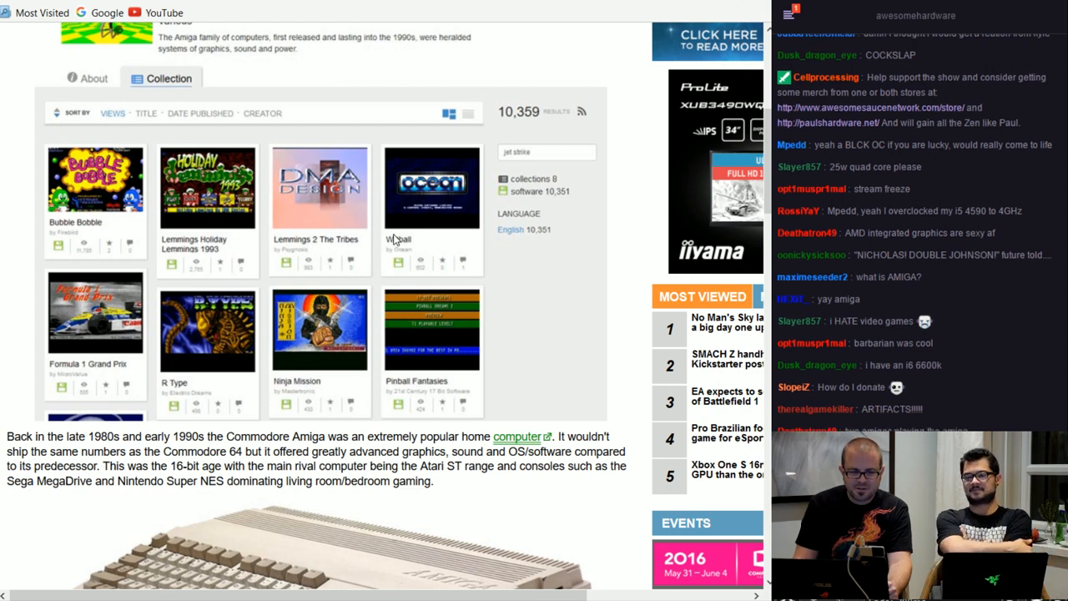
Scroll past the game collection to the Amiga computer photo and emulation paragraphs
{"action": "scroll", "scroll_direction": "down", "scroll_amount": 3}
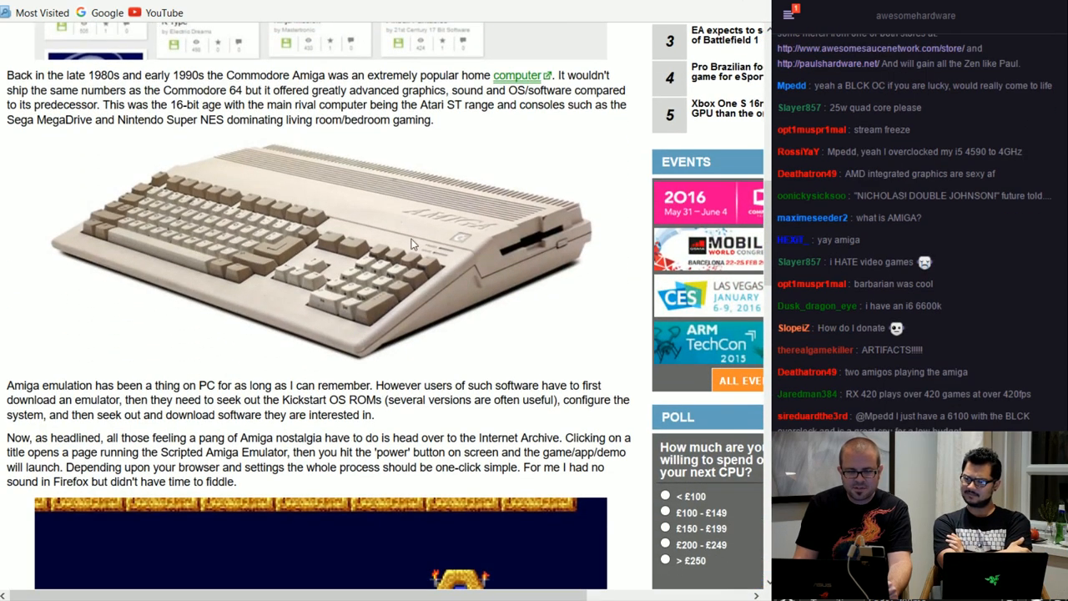
{"action": "mouse_move", "coordinate": [401, 262]}
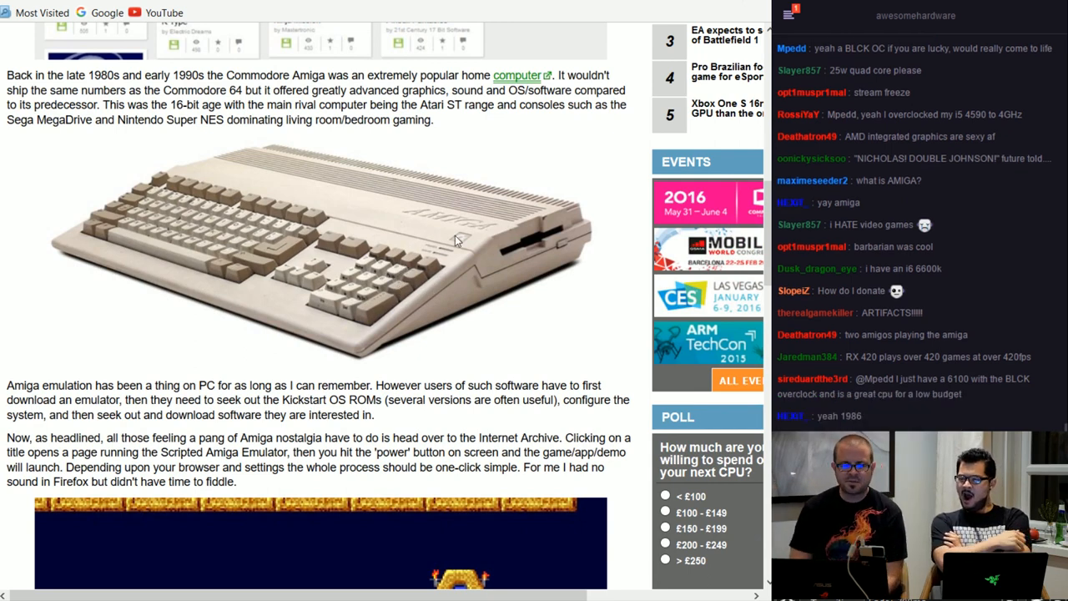
{"action": "mouse_move", "coordinate": [482, 222]}
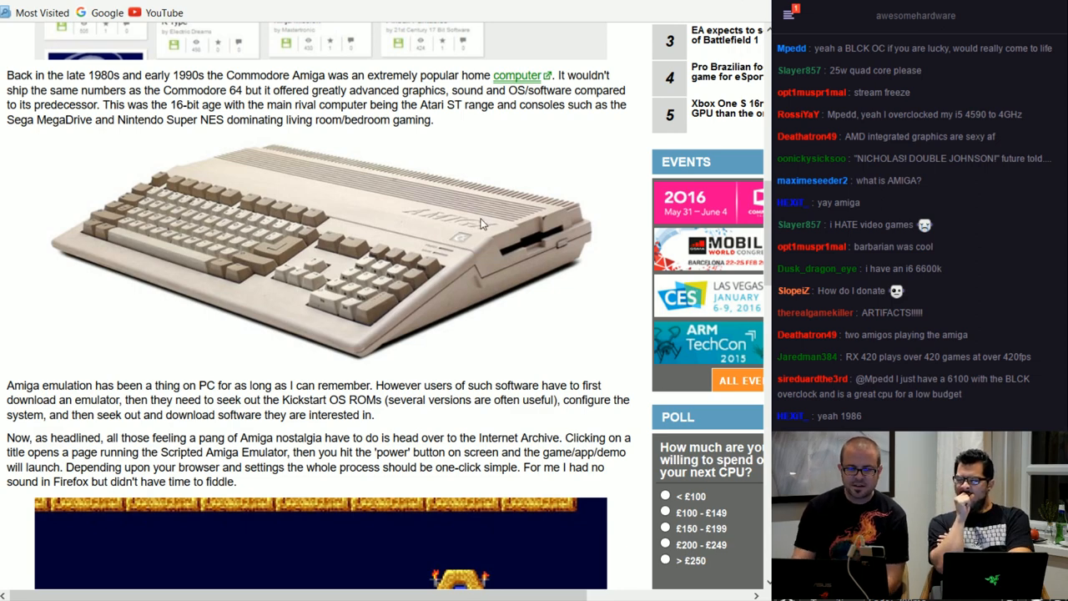
{"action": "scroll", "scroll_direction": "down", "scroll_amount": 3}
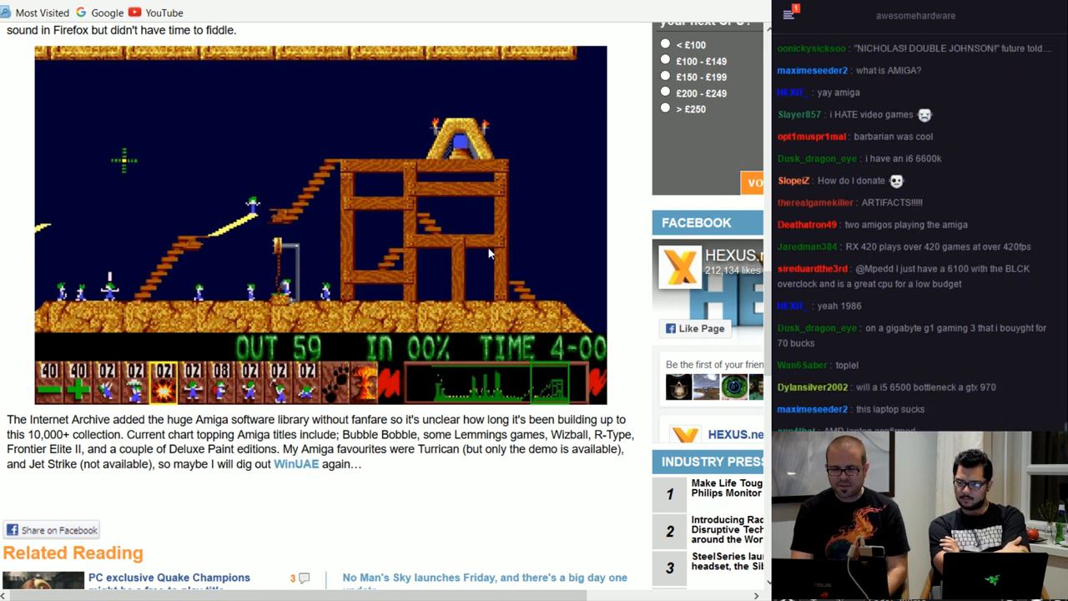
{"action": "mouse_move", "coordinate": [492, 246]}
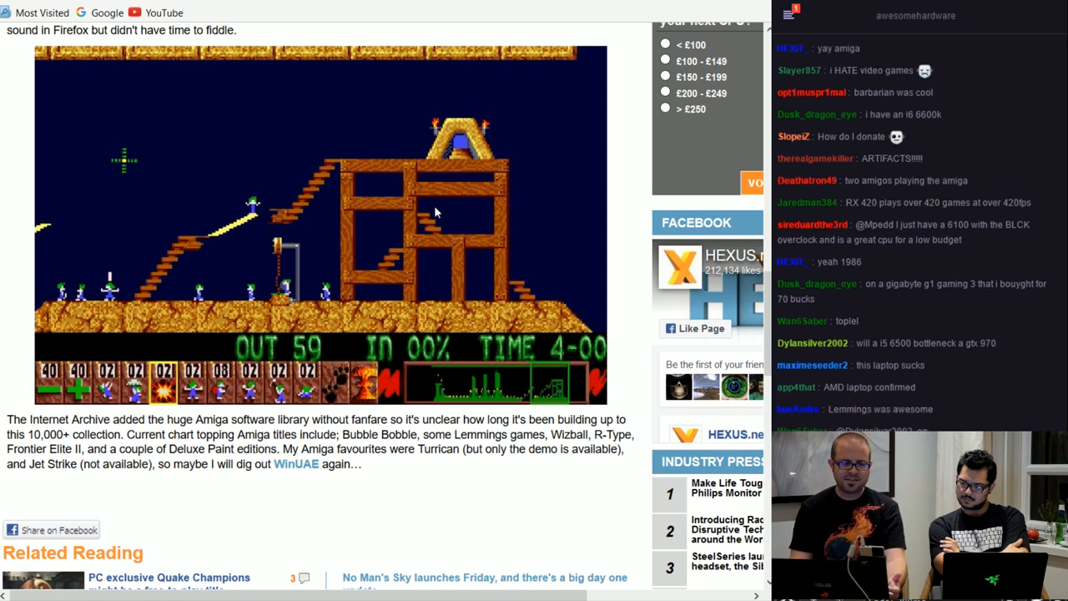
{"action": "mouse_move", "coordinate": [124, 230]}
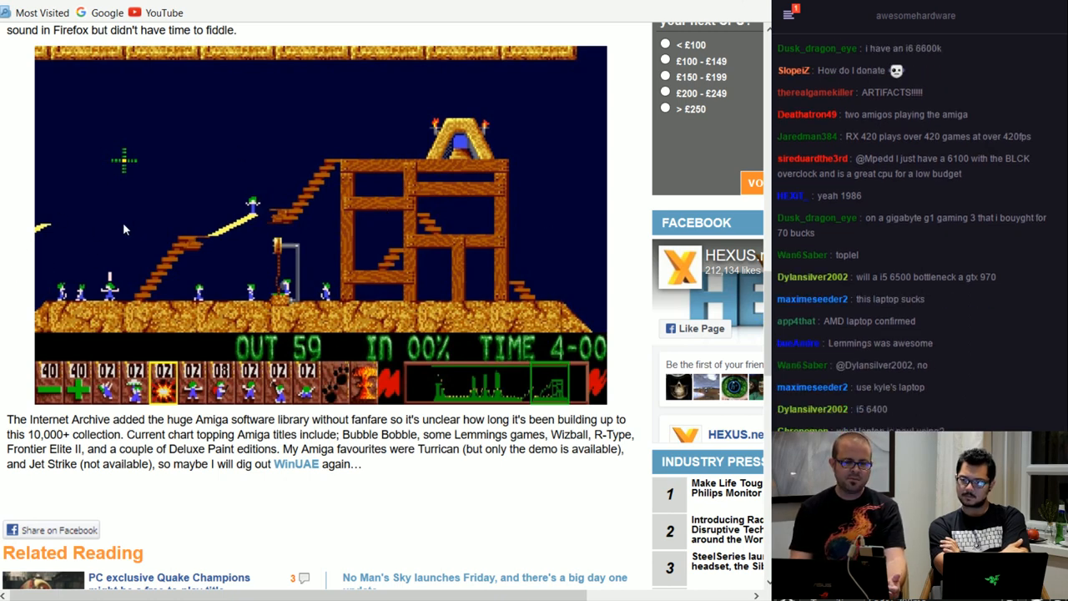
{"action": "mouse_move", "coordinate": [98, 284]}
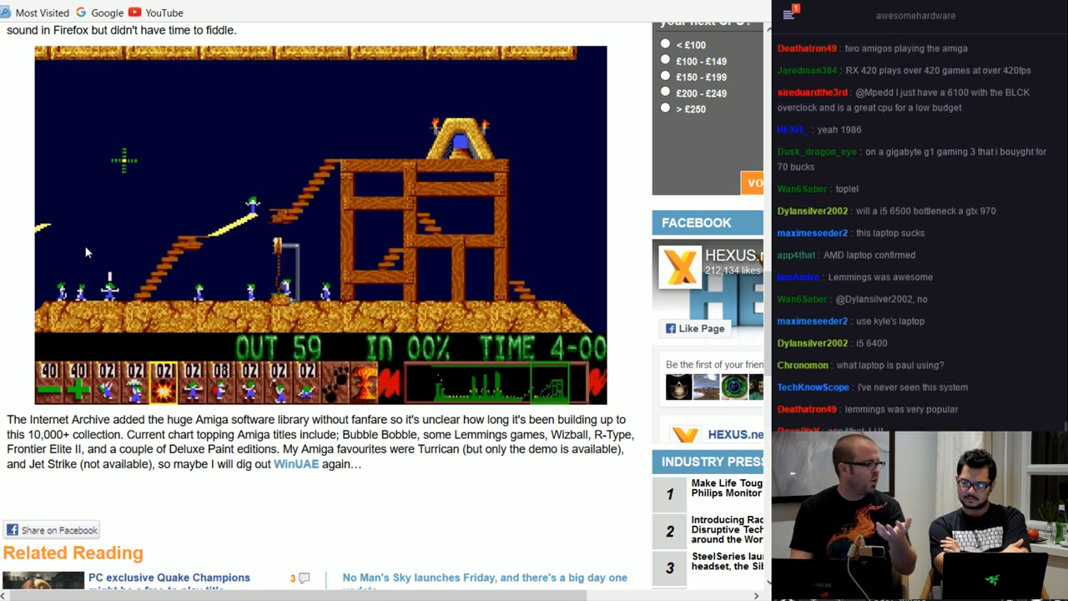
{"action": "mouse_move", "coordinate": [188, 288]}
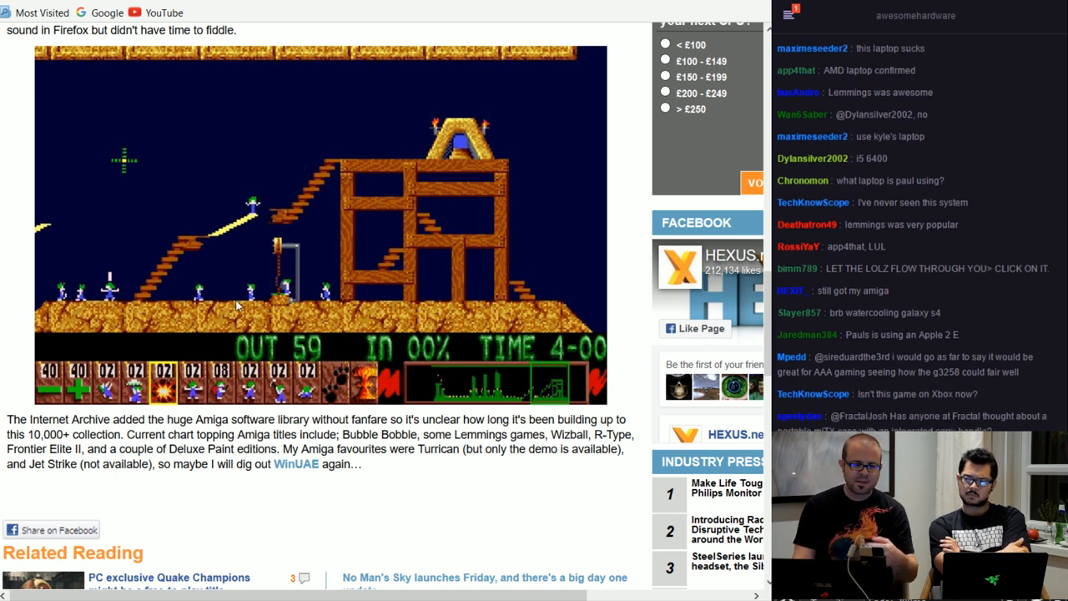
{"action": "mouse_move", "coordinate": [177, 384]}
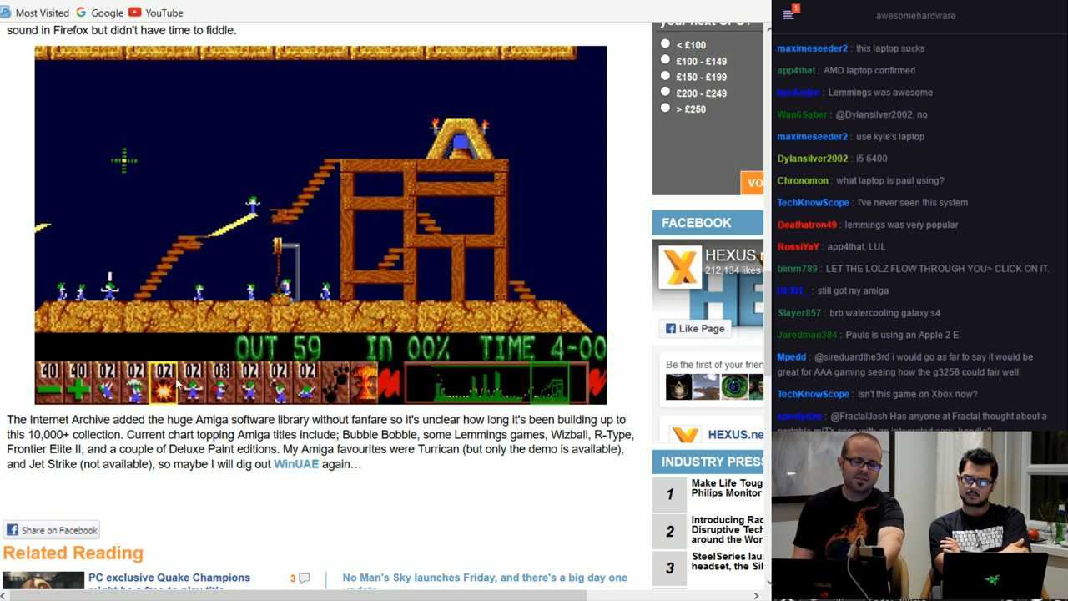
{"action": "mouse_move", "coordinate": [308, 392]}
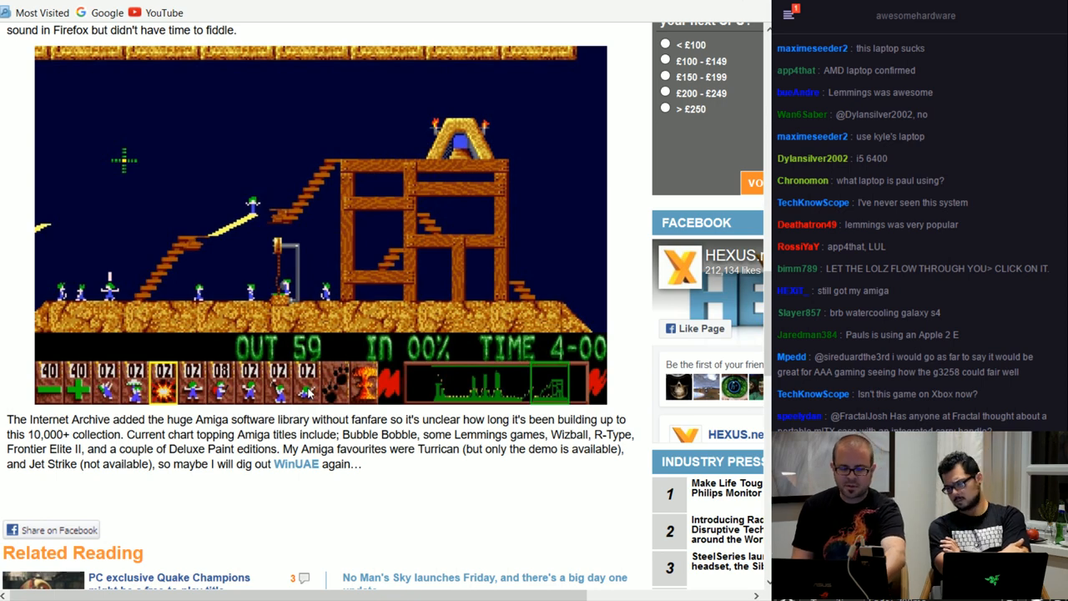